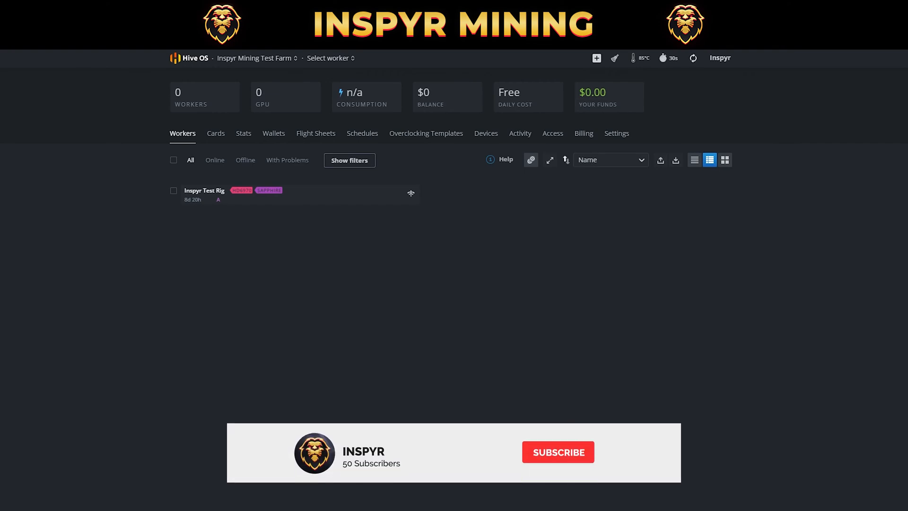
- Show the farm's Wallets page listing the existing ETH and RVN wallets
left_click(556, 452)
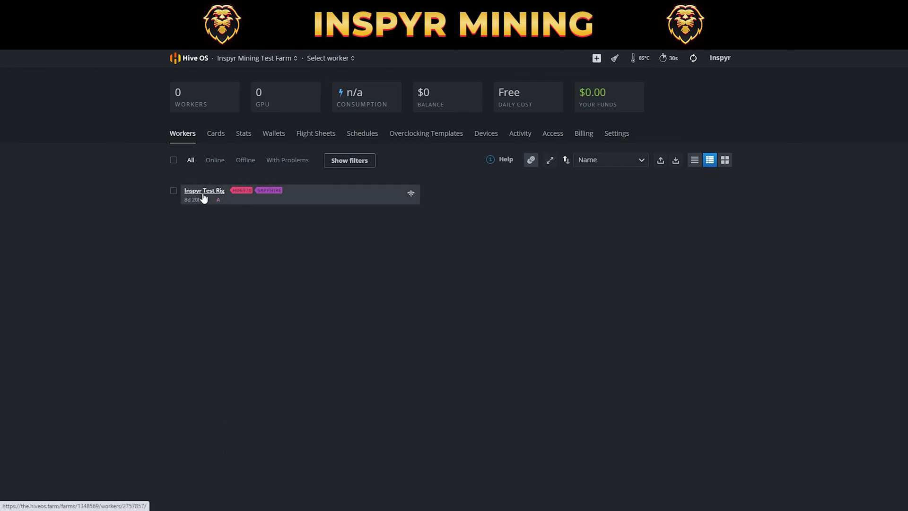
mouse_move(246, 253)
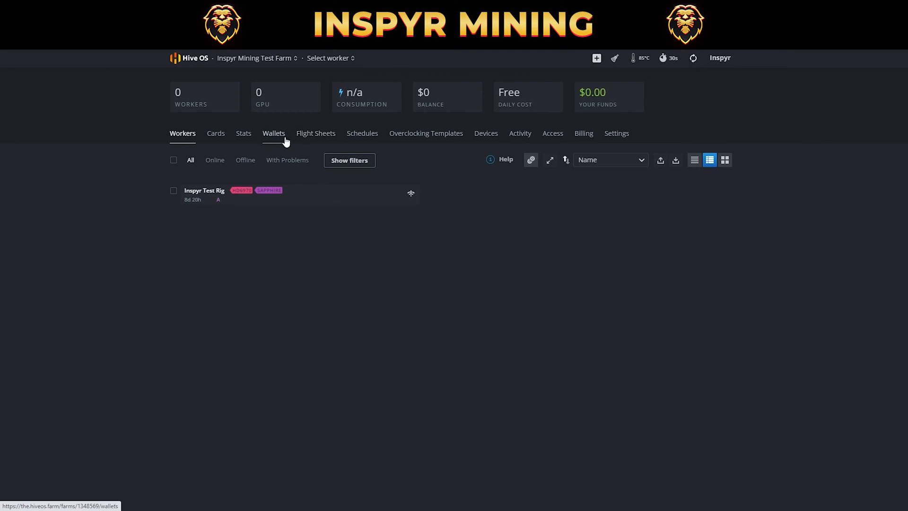
left_click(274, 134)
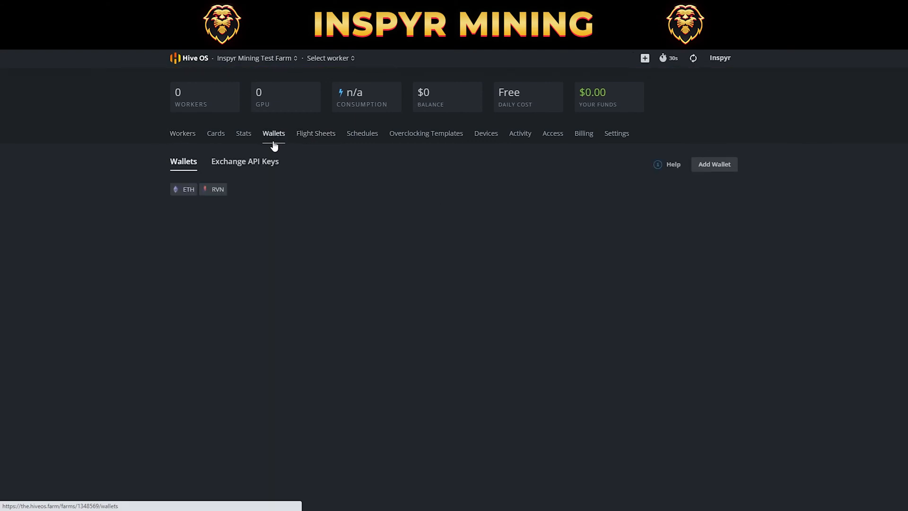
mouse_move(596, 309)
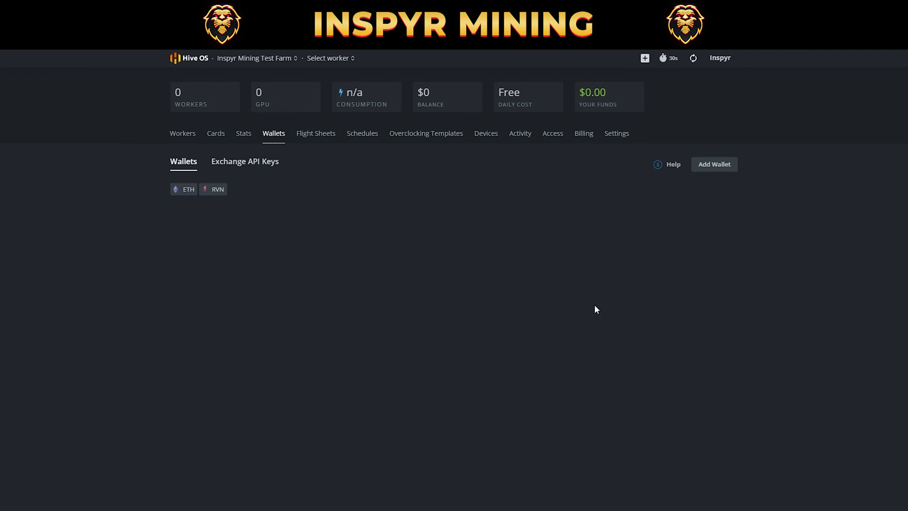
mouse_move(487, 341)
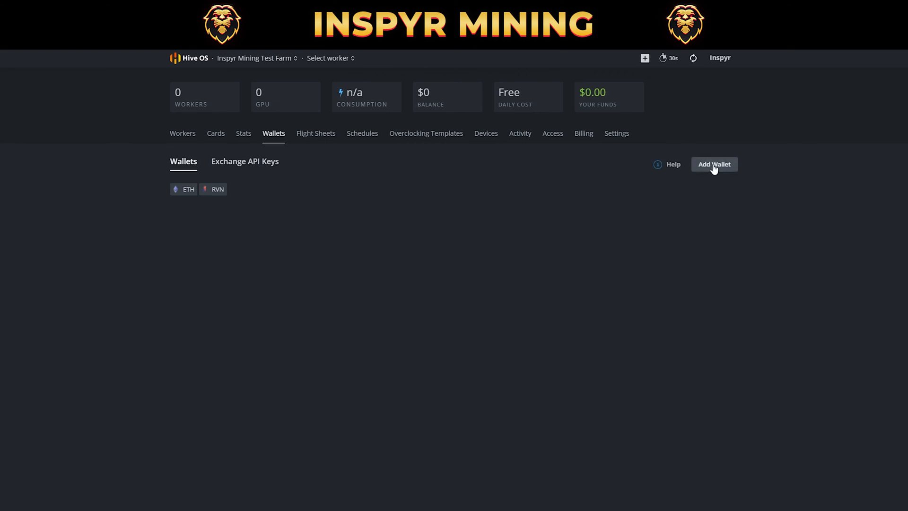
- Begin a new wallet and set its coin to RVN
left_click(714, 163)
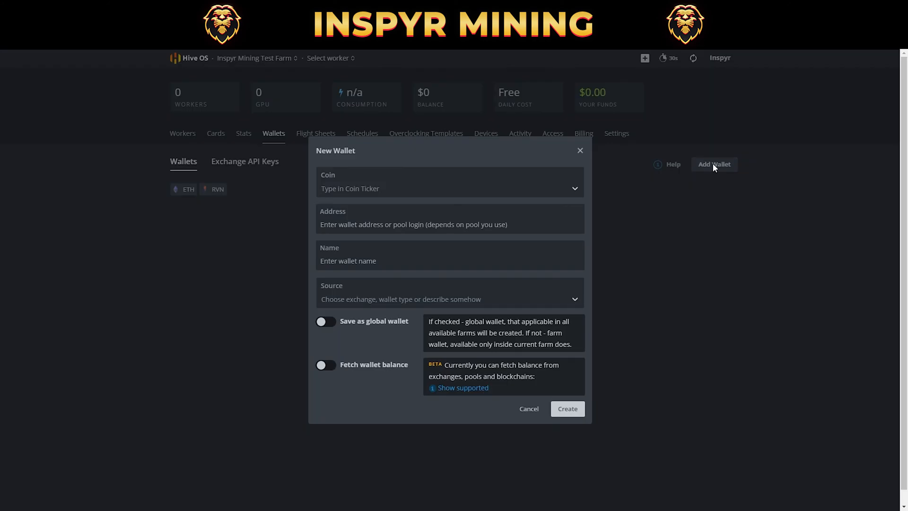
mouse_move(450, 176)
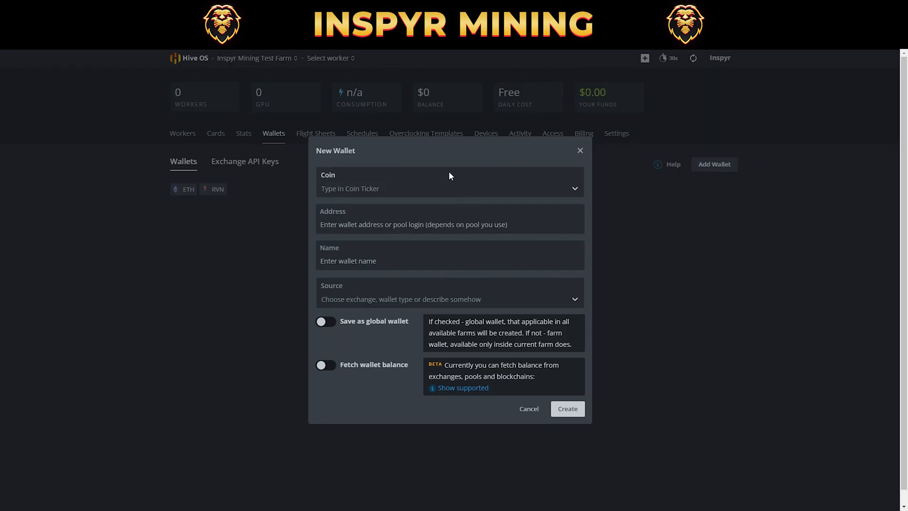
left_click(449, 224)
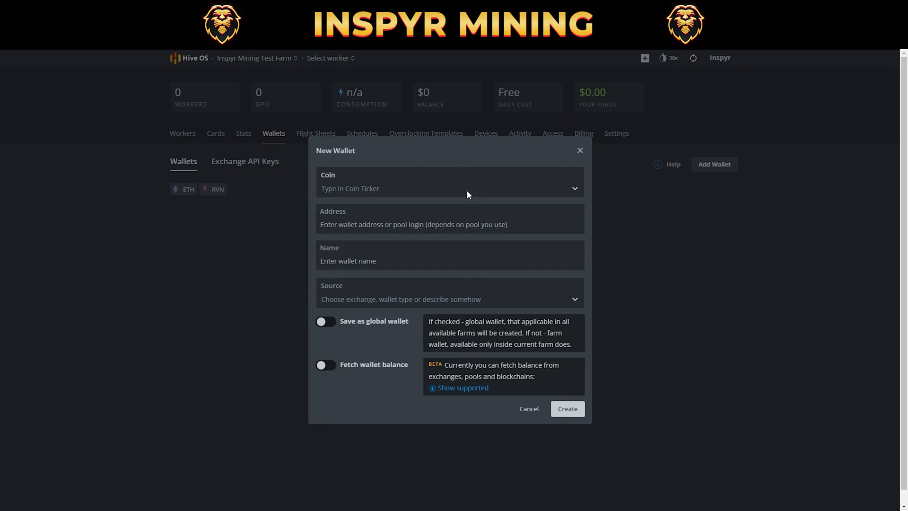
left_click(448, 189)
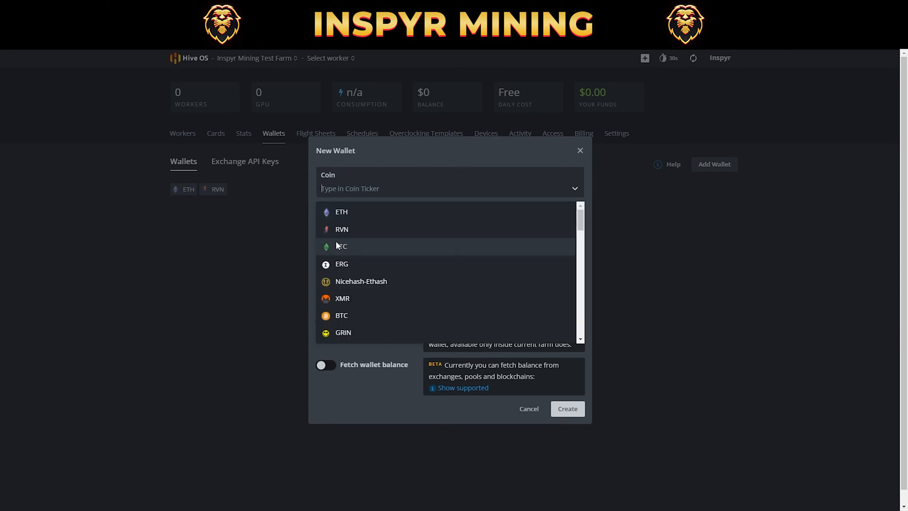
left_click(341, 229)
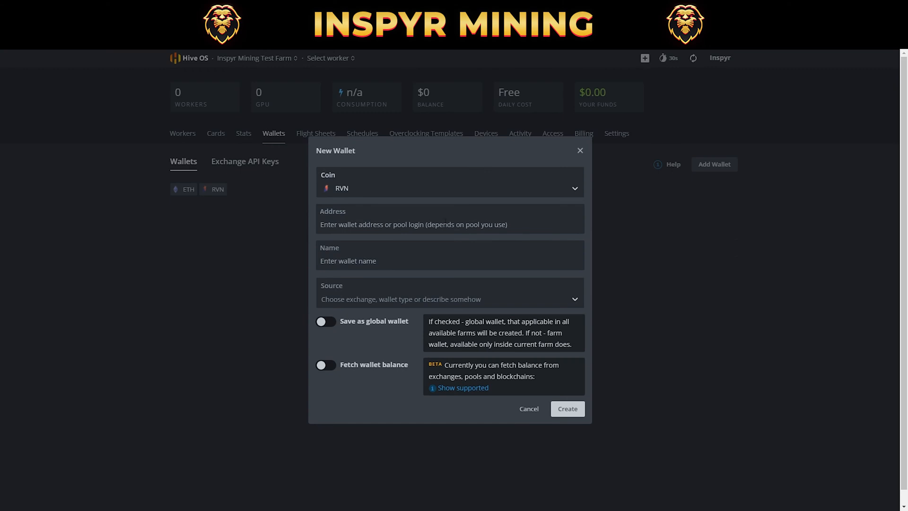
- Enter the wallet address and name the wallet 'RavenCoin - Binance'
left_click(449, 225)
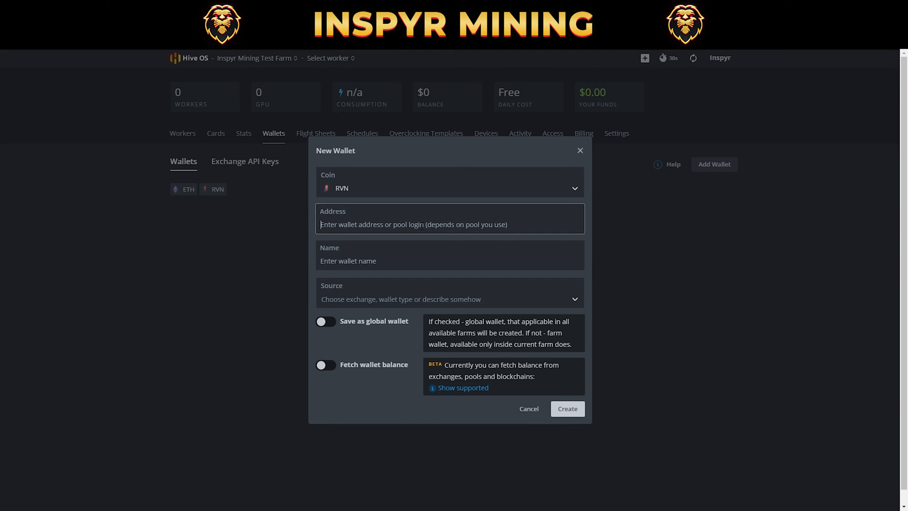
type("dkjhsafkcljasdflkjik;dfasH;")
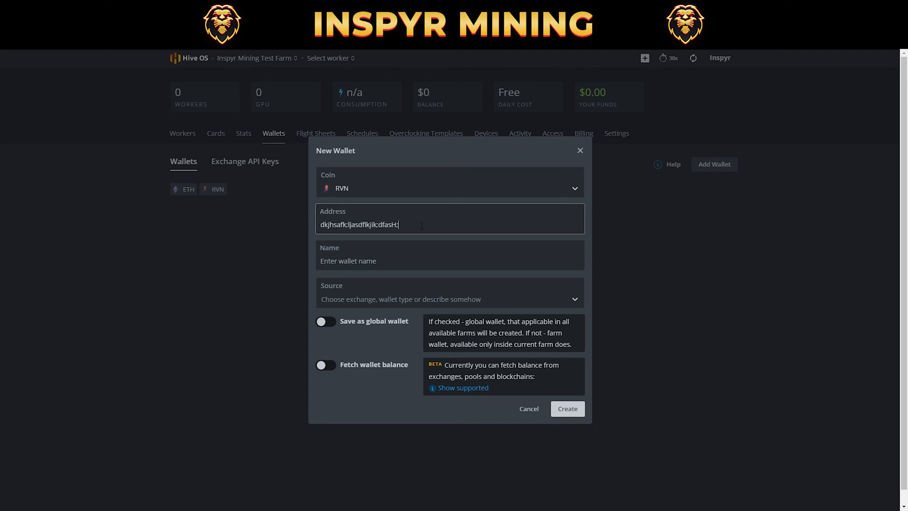
left_click(449, 260)
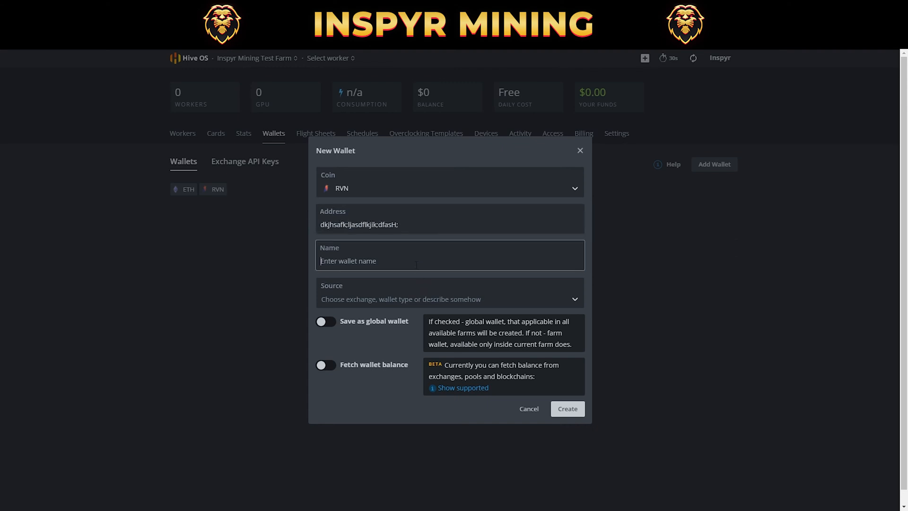
mouse_move(704, 300)
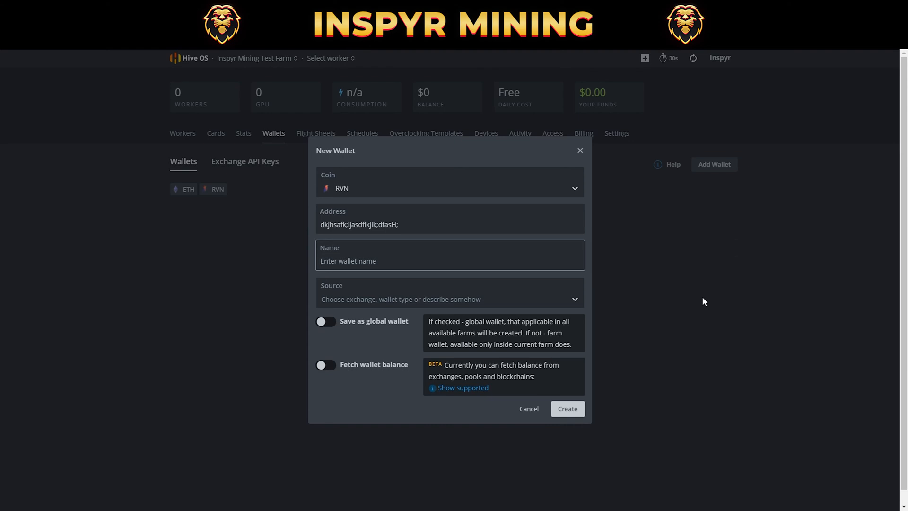
type("RavenCoin - B")
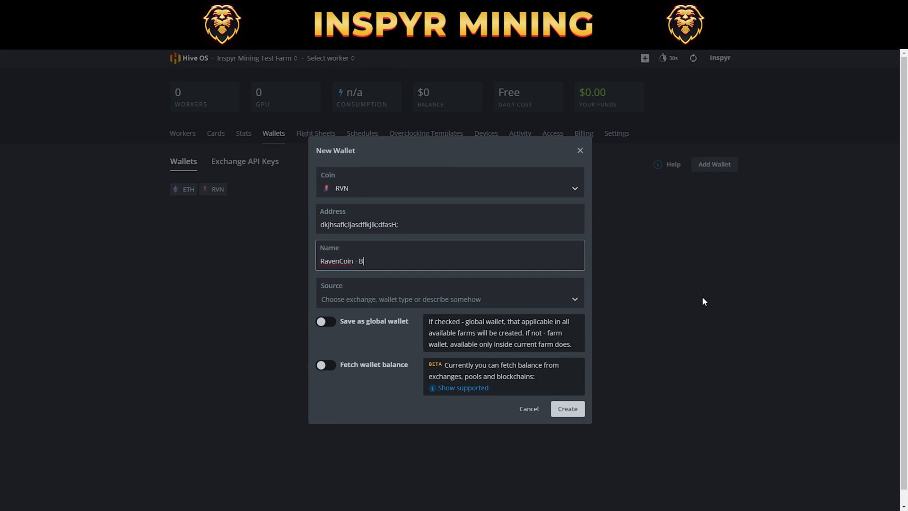
type("inance")
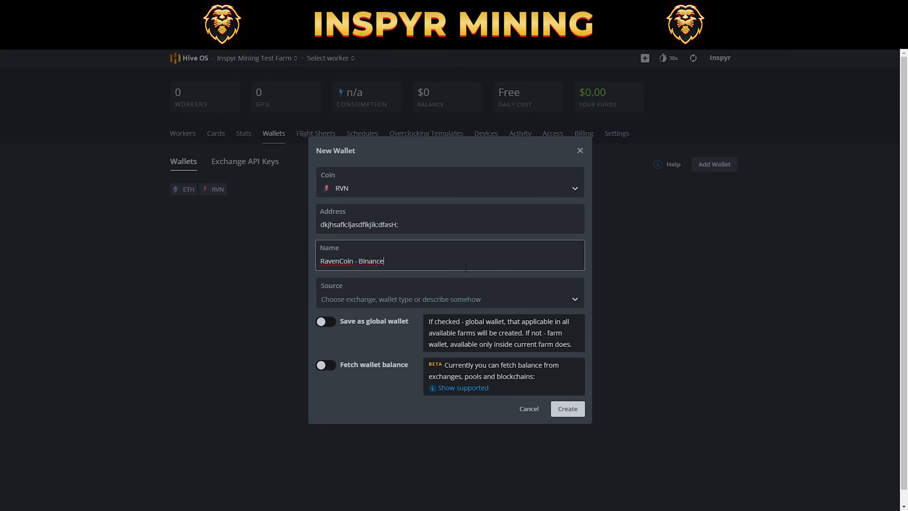
mouse_move(354, 325)
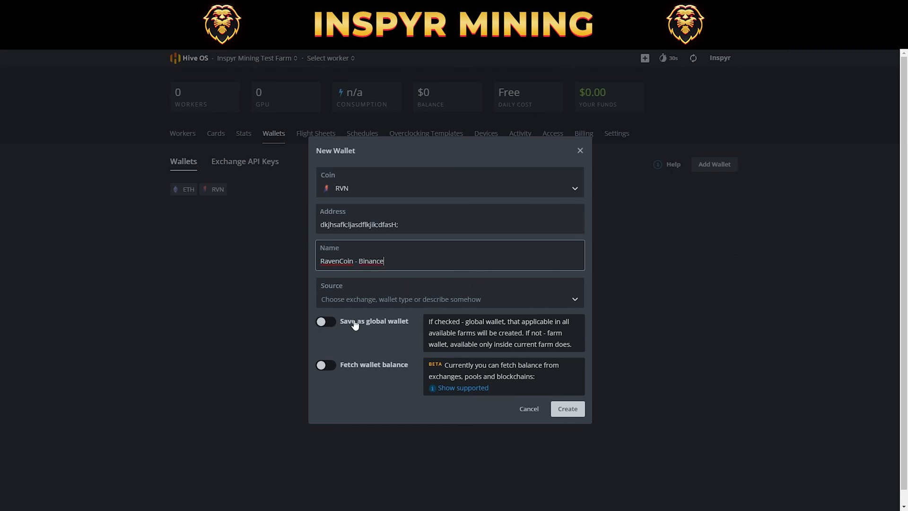
mouse_move(391, 329)
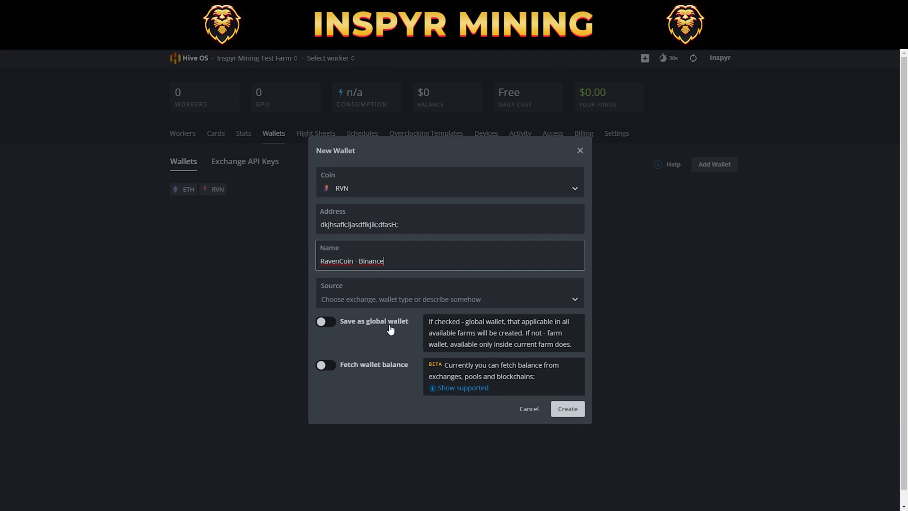
mouse_move(314, 340)
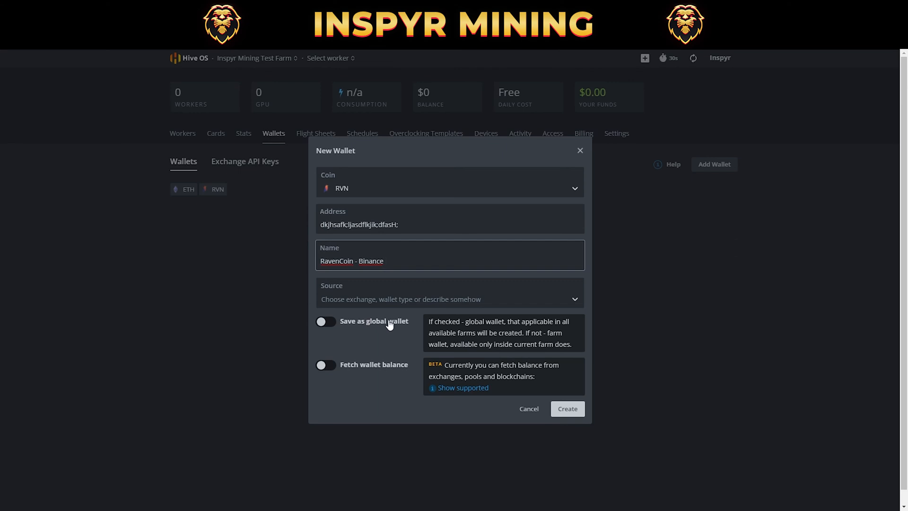
mouse_move(341, 326)
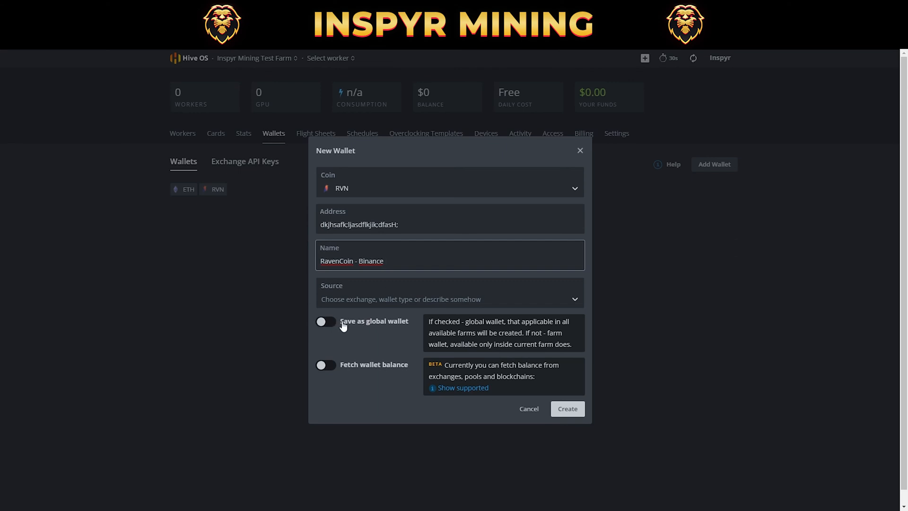
mouse_move(620, 288)
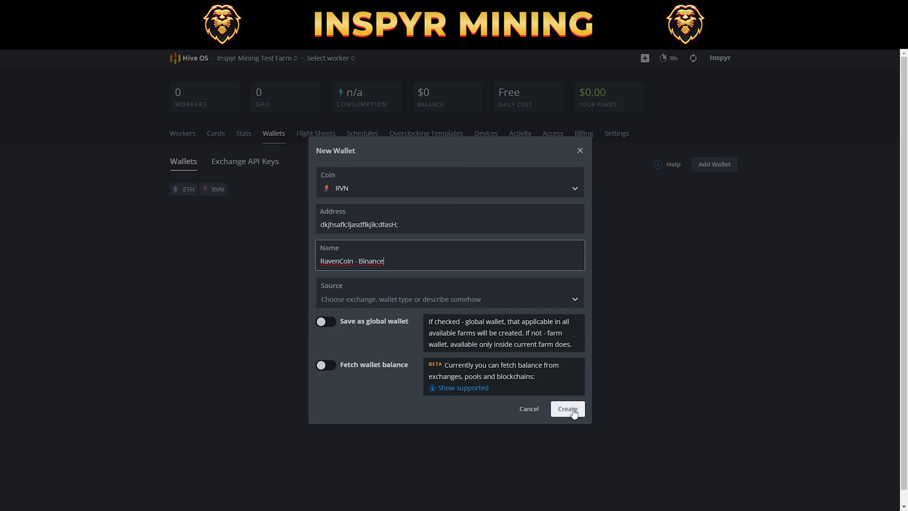
- Create the RavenCoin - Binance wallet and return to the farm's workers list
left_click(567, 409)
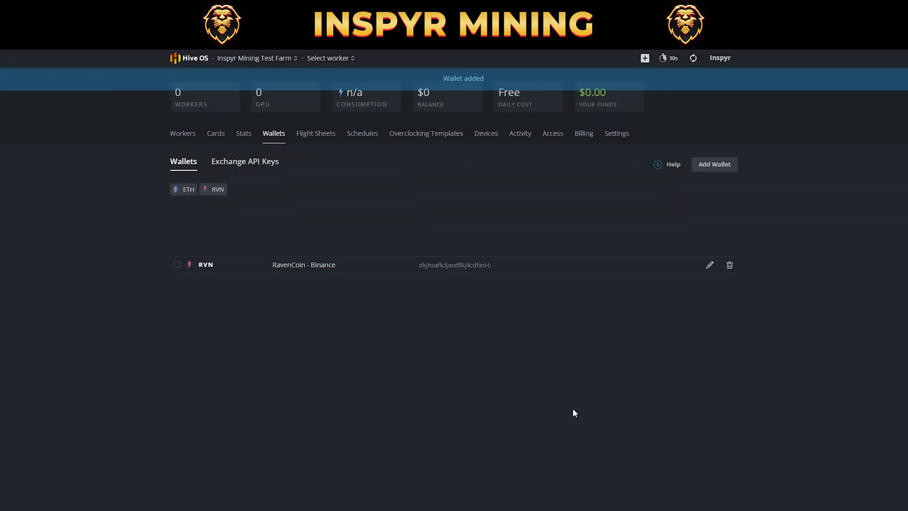
mouse_move(268, 284)
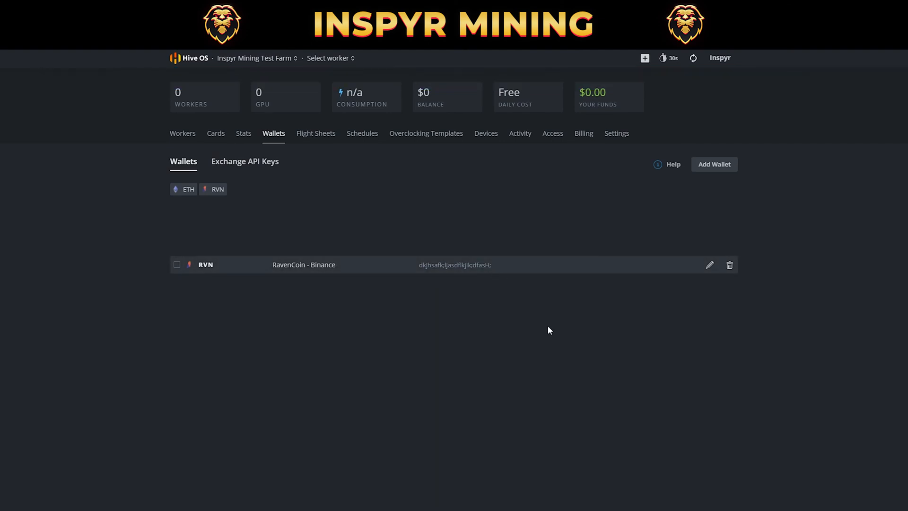
mouse_move(636, 355)
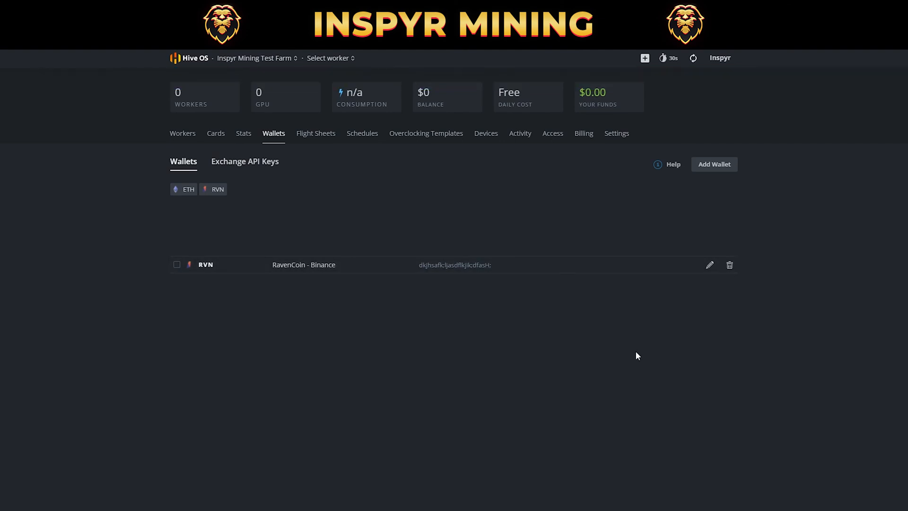
left_click(183, 133)
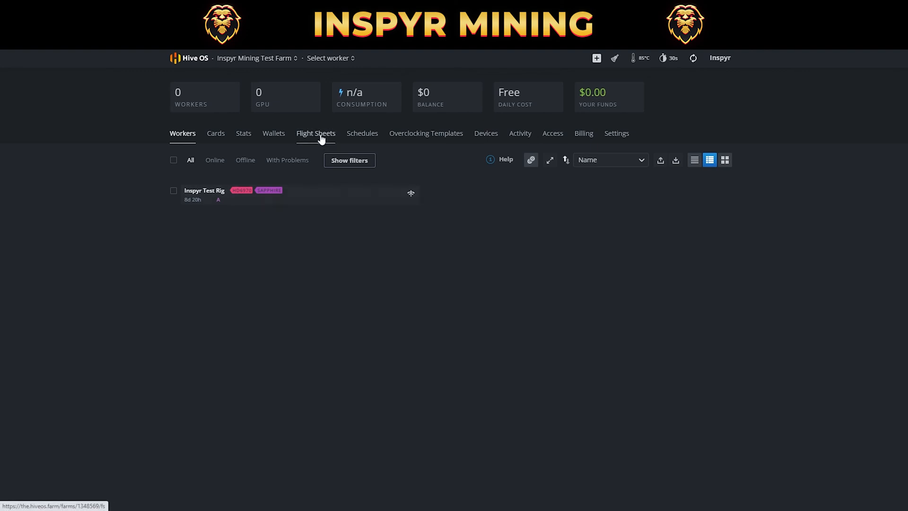
- Start a blank Add New Flight Sheet form from the farm's flight sheets page
left_click(316, 134)
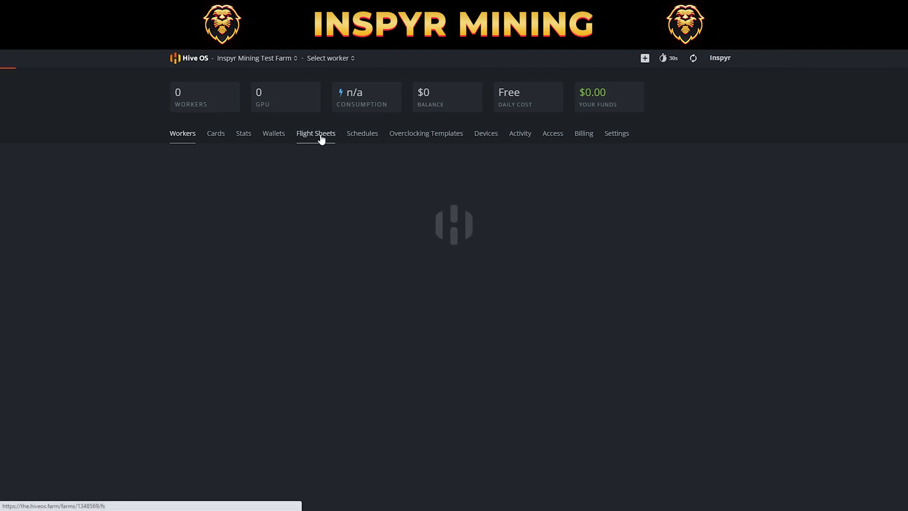
left_click(316, 132)
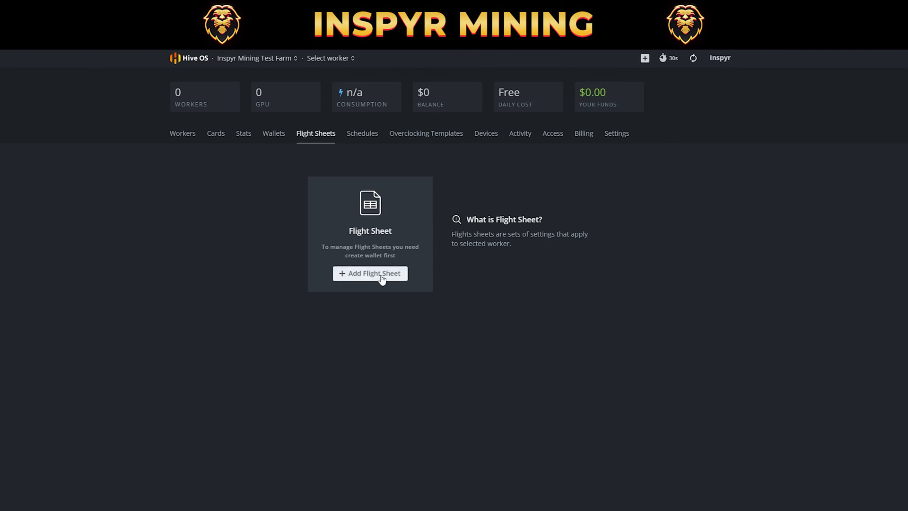
left_click(370, 273)
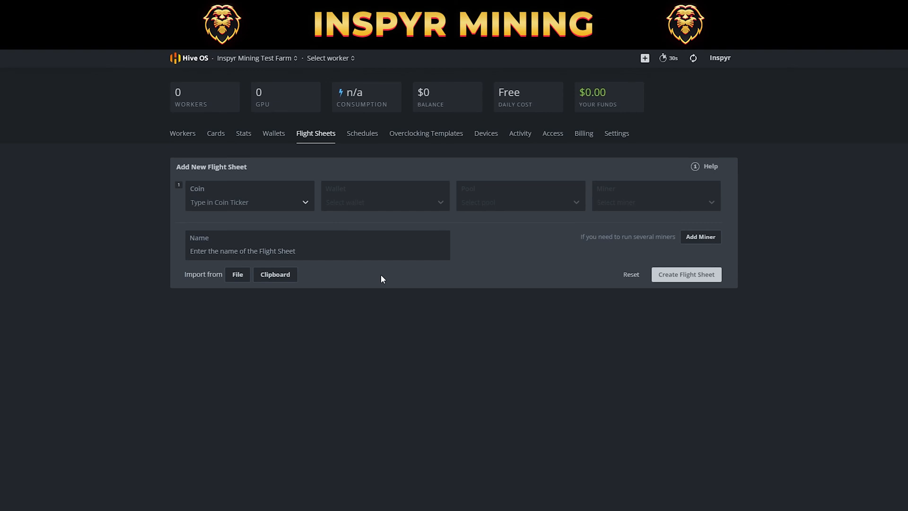
- Set the flight sheet's coin to RVN and its wallet to RavenCoin - Binance
left_click(249, 202)
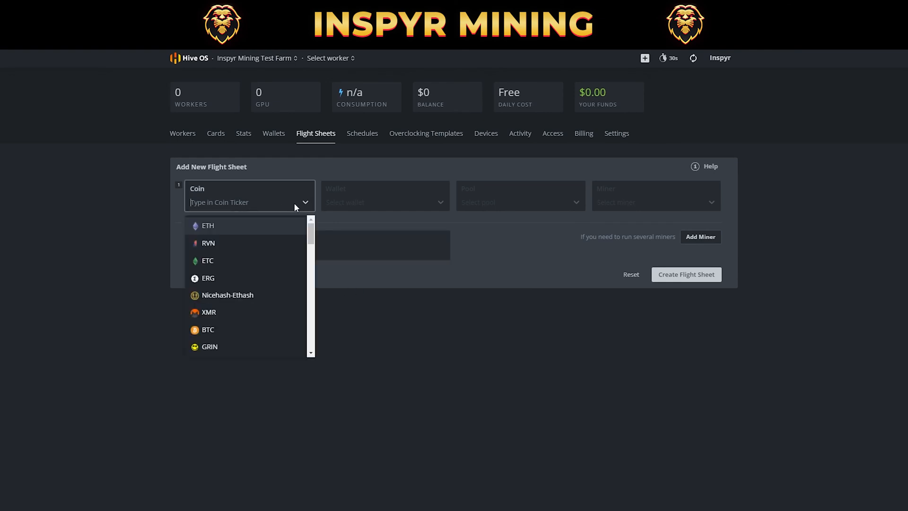
mouse_move(283, 243)
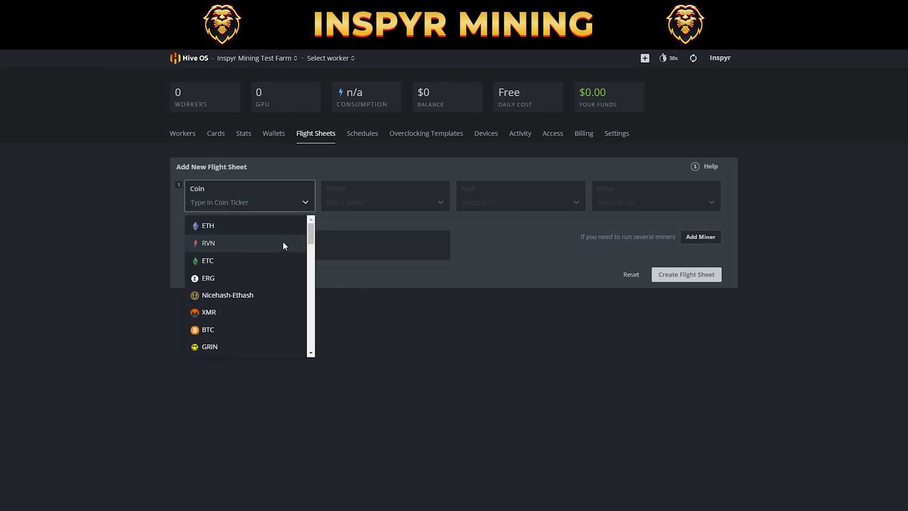
left_click(208, 243)
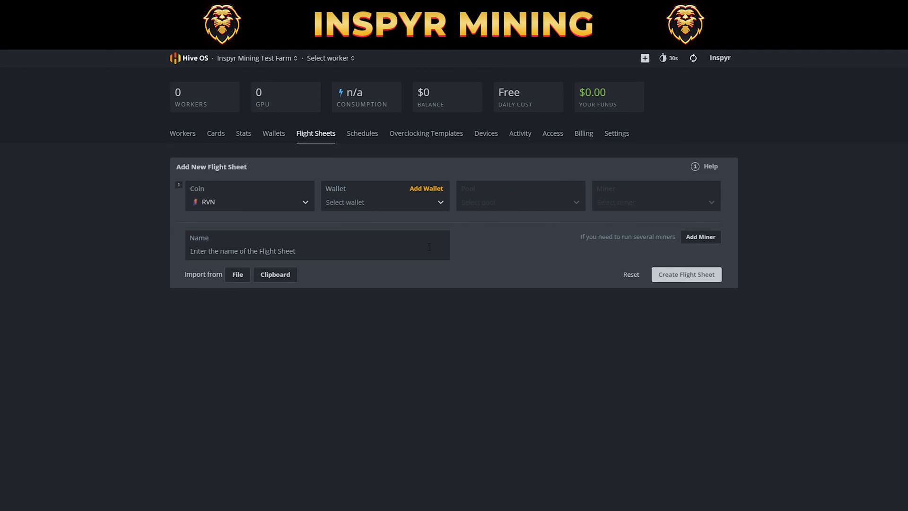
left_click(384, 201)
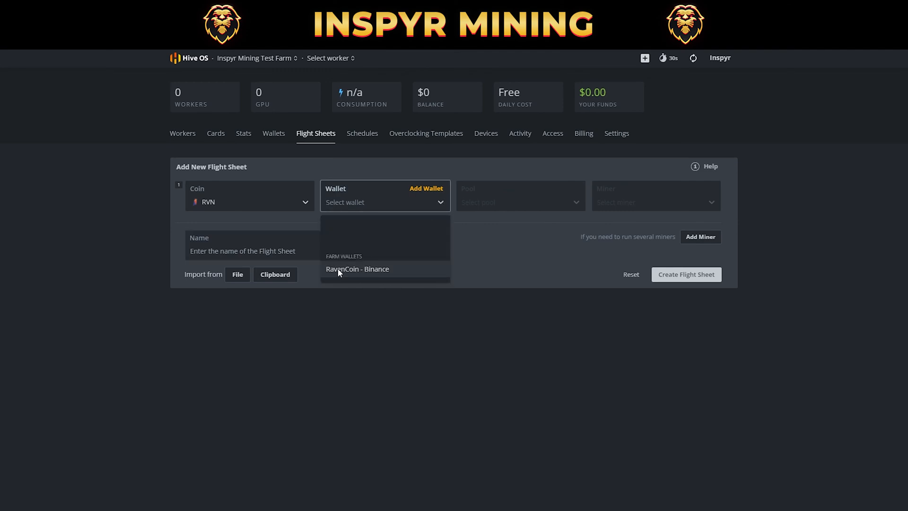
mouse_move(403, 277)
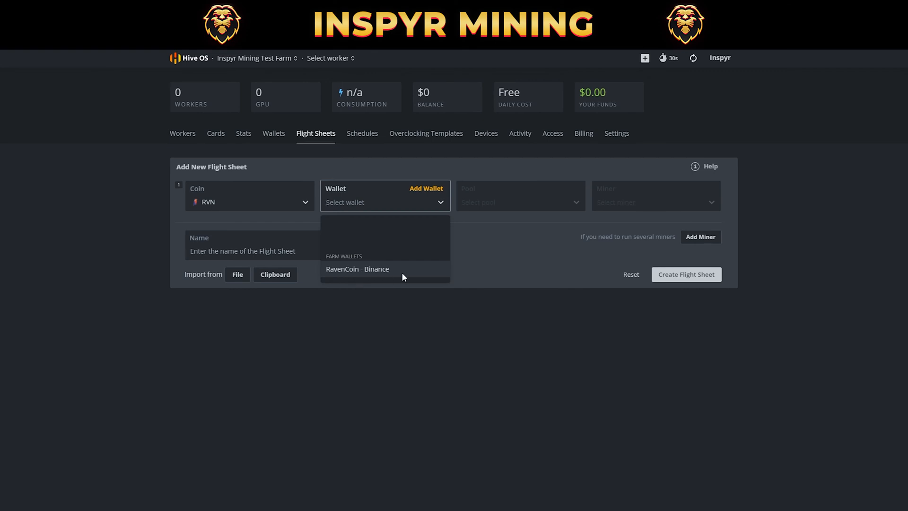
left_click(357, 268)
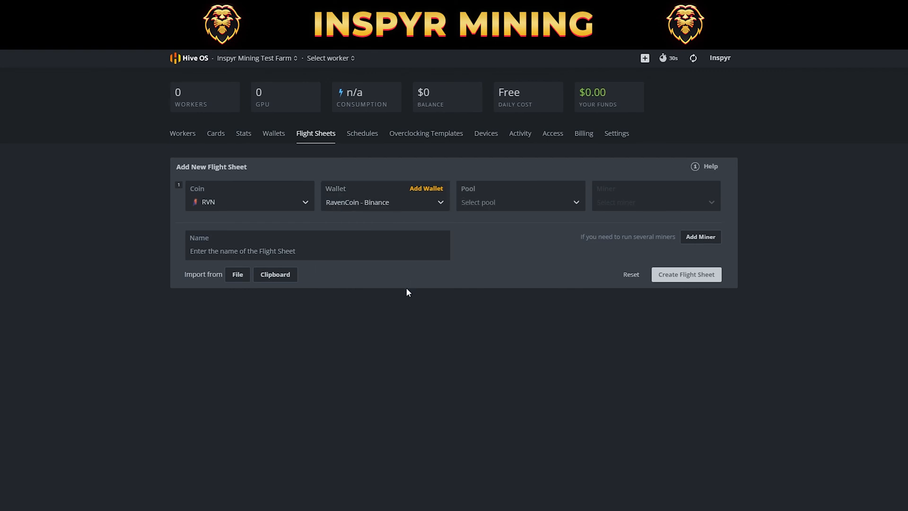
- Choose flypool as the pool with Worldwide and Worldwide alt servers enabled, and apply
left_click(519, 201)
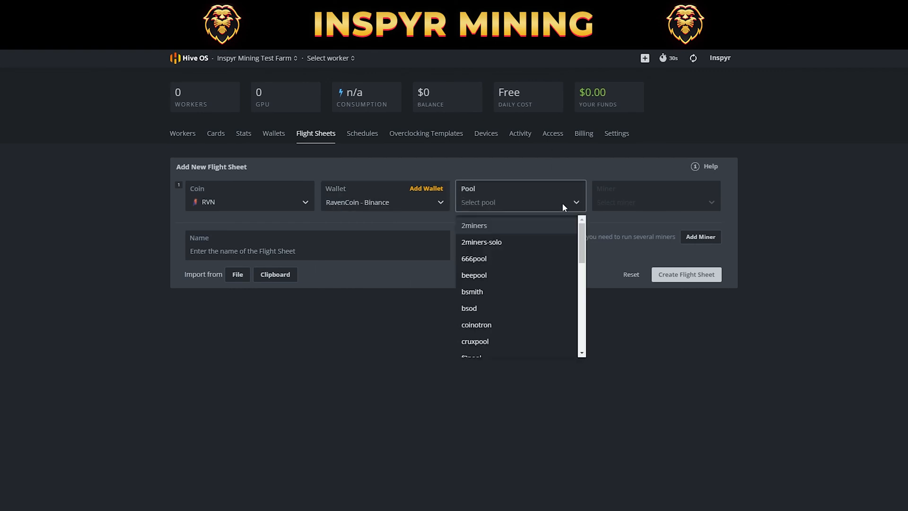
mouse_move(531, 274)
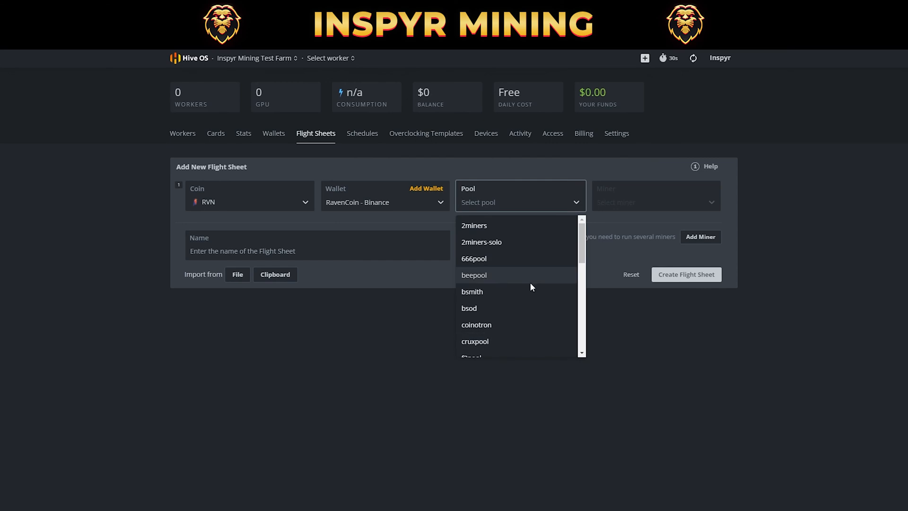
scroll("down", 3)
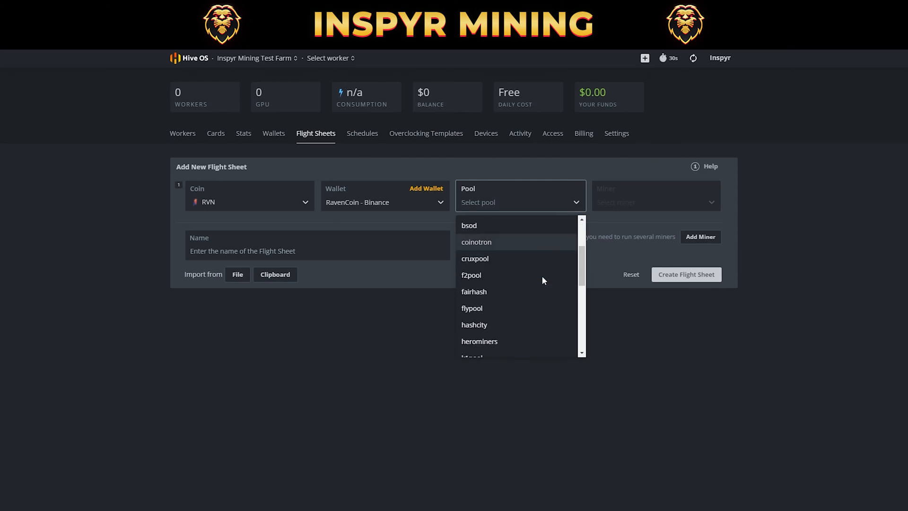
scroll("down", 3)
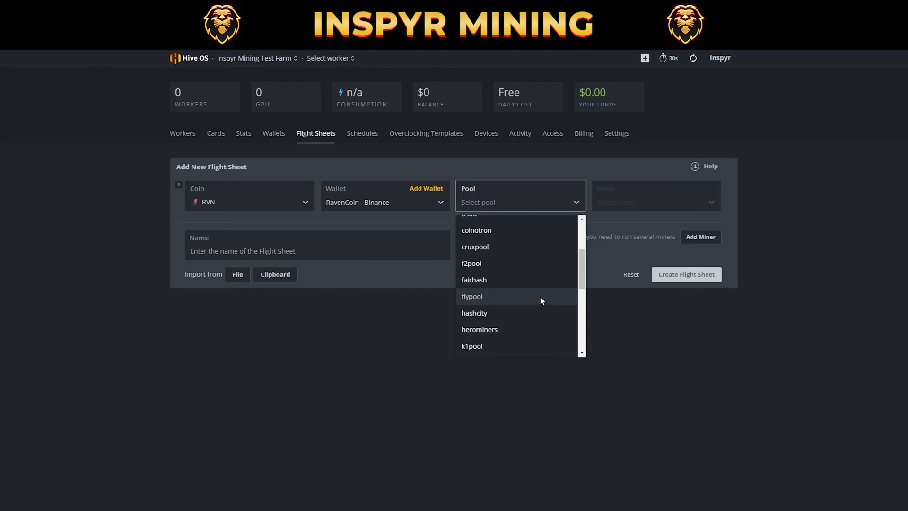
mouse_move(528, 295)
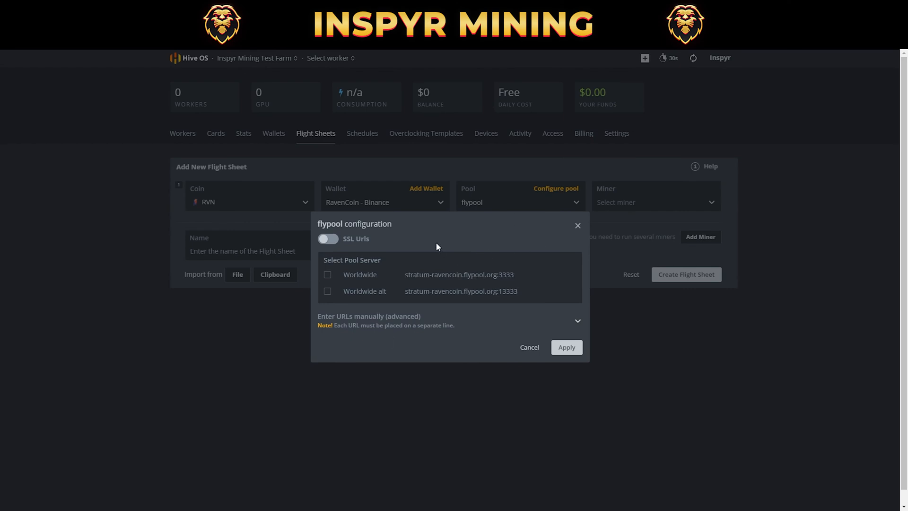
mouse_move(328, 317)
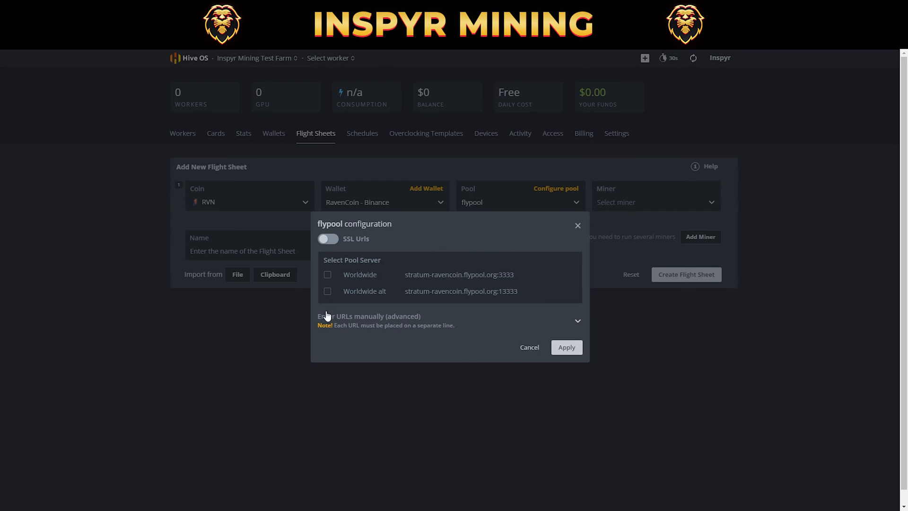
mouse_move(363, 292)
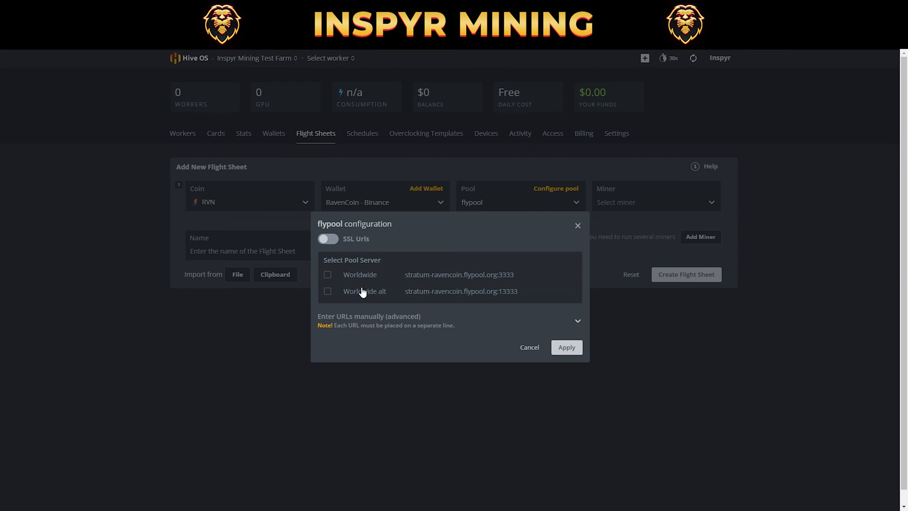
mouse_move(381, 281)
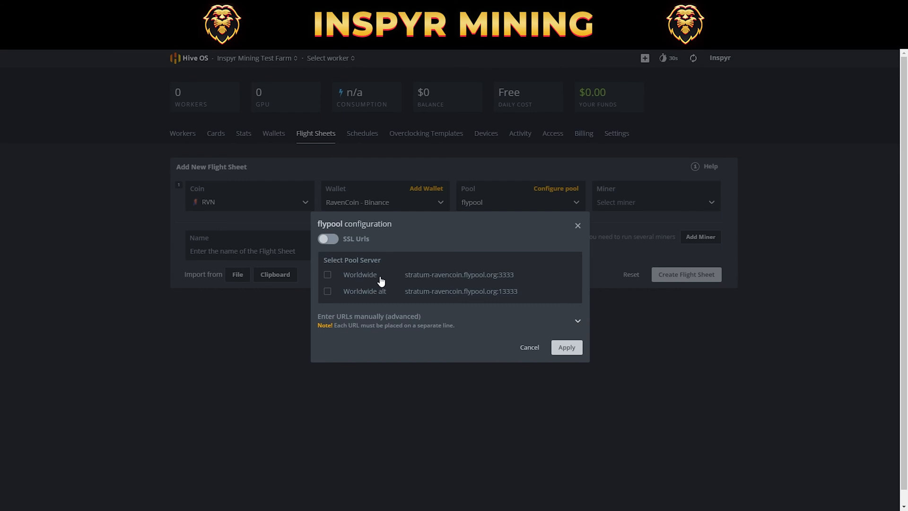
mouse_move(398, 256)
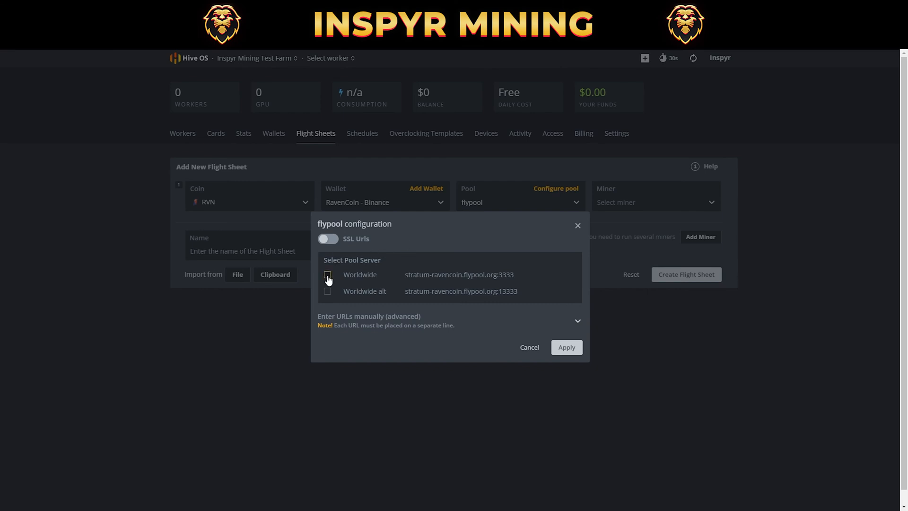
left_click(327, 275)
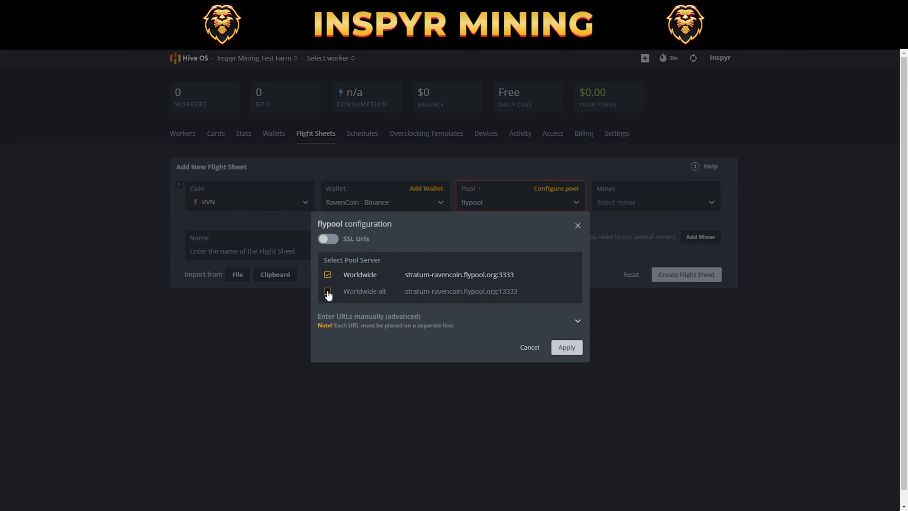
left_click(328, 290)
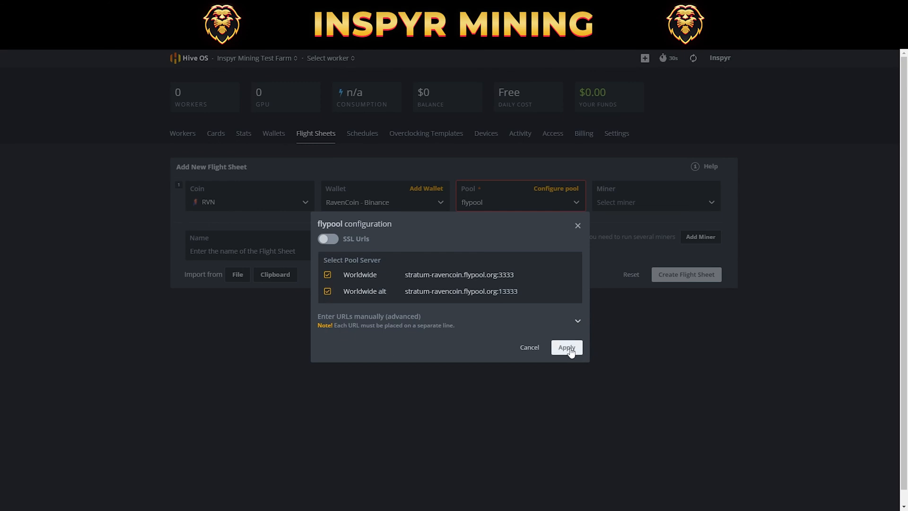
left_click(566, 347)
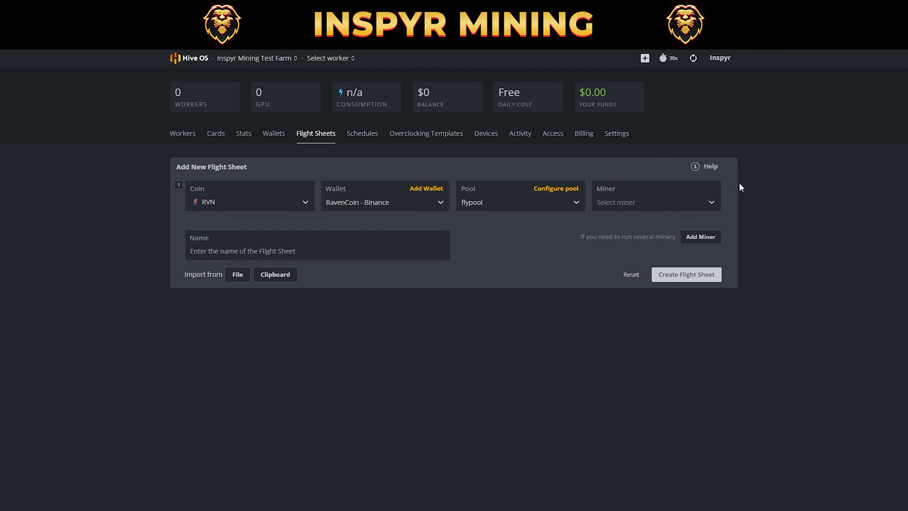
mouse_move(697, 202)
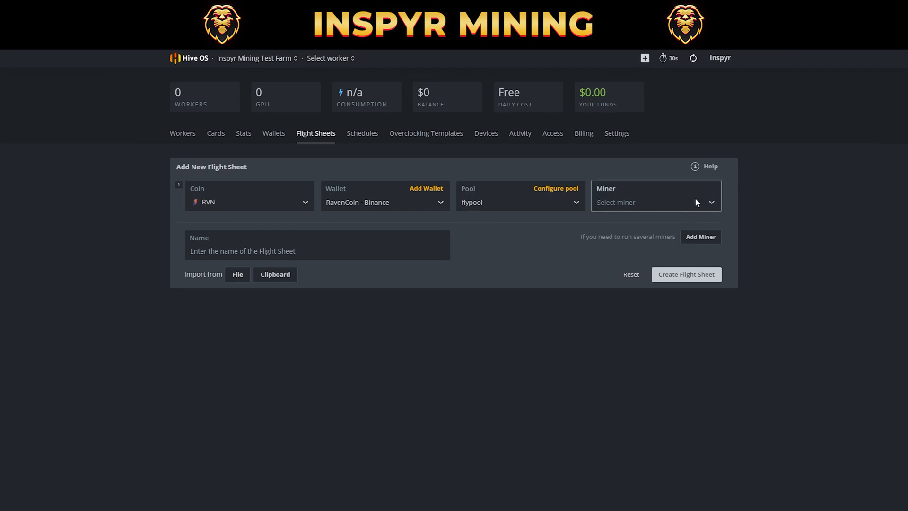
- Select TeamRedMiner as the flight sheet's miner
left_click(654, 202)
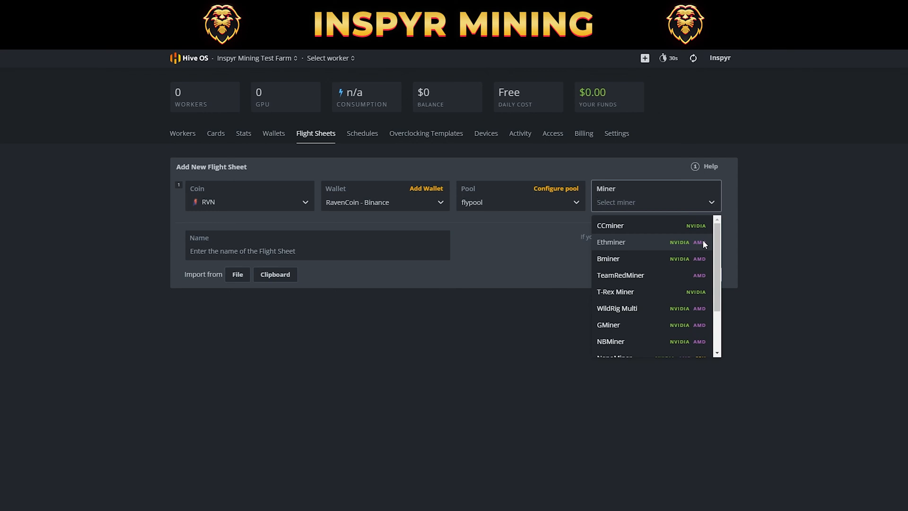
mouse_move(641, 282)
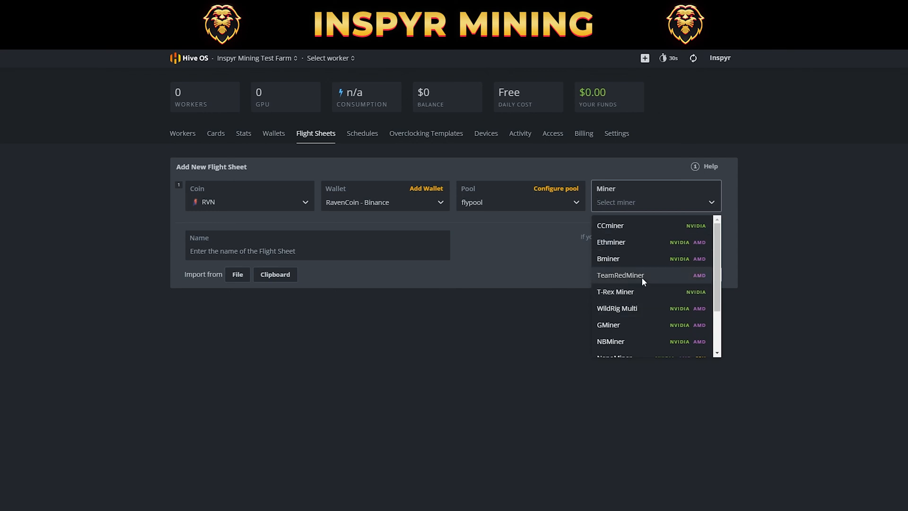
mouse_move(701, 272)
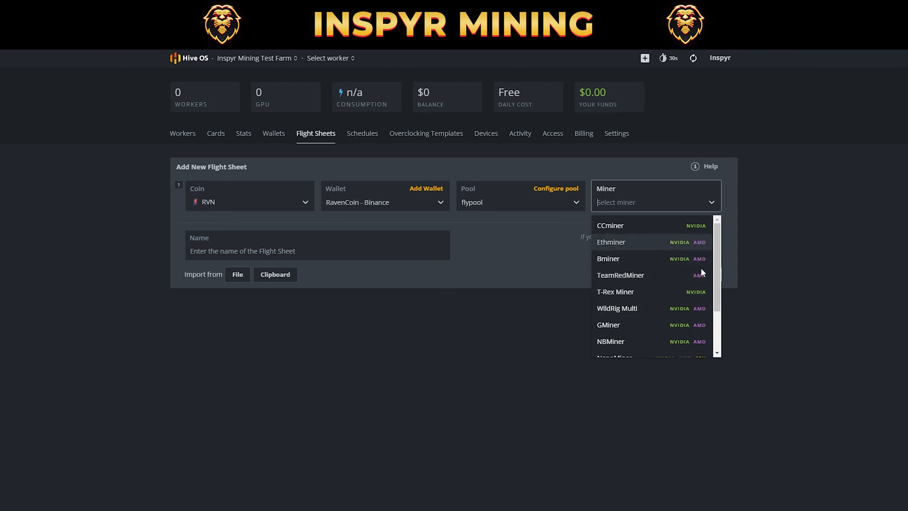
mouse_move(680, 250)
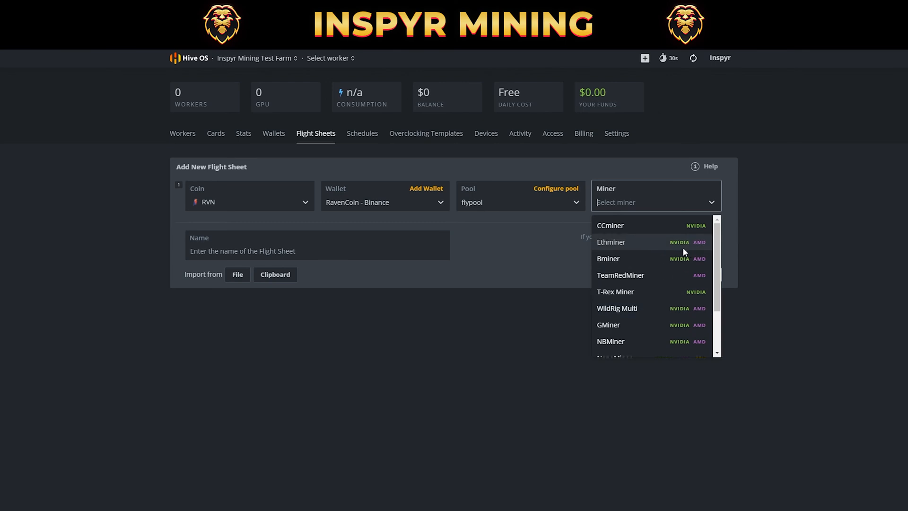
mouse_move(622, 295)
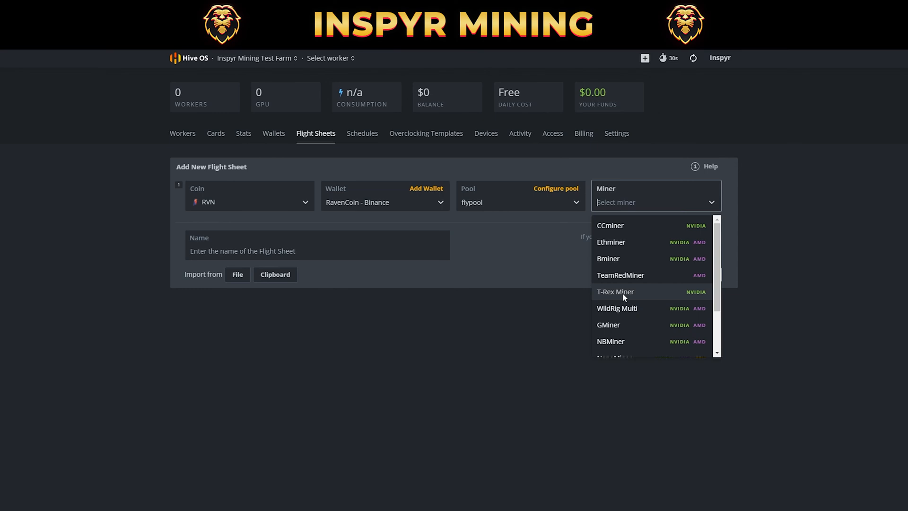
mouse_move(625, 277)
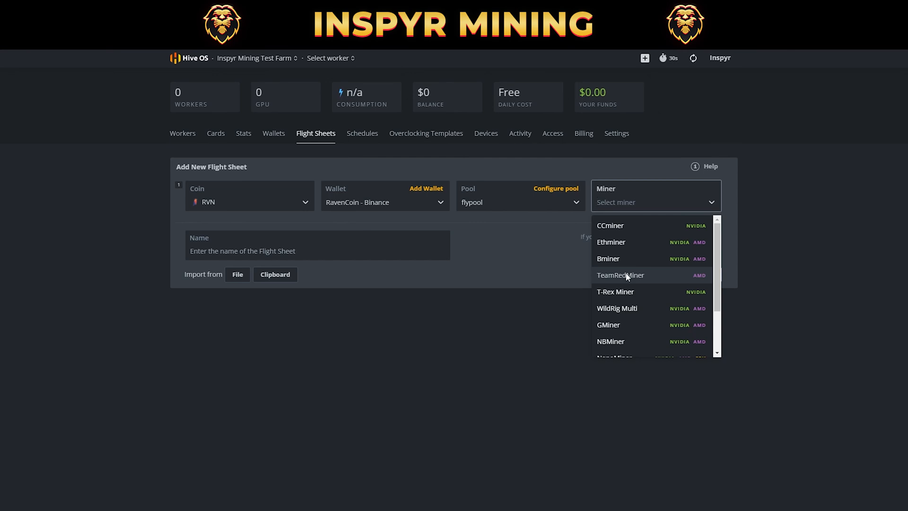
mouse_move(666, 278)
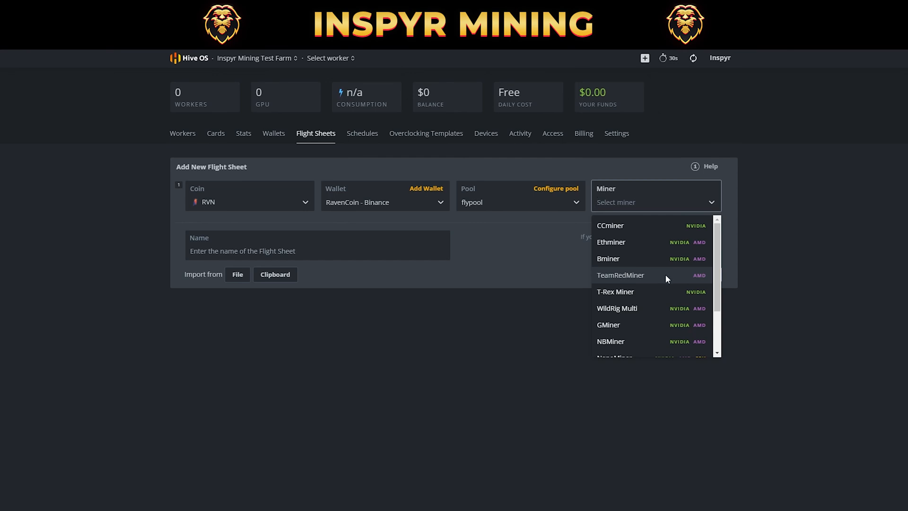
left_click(621, 275)
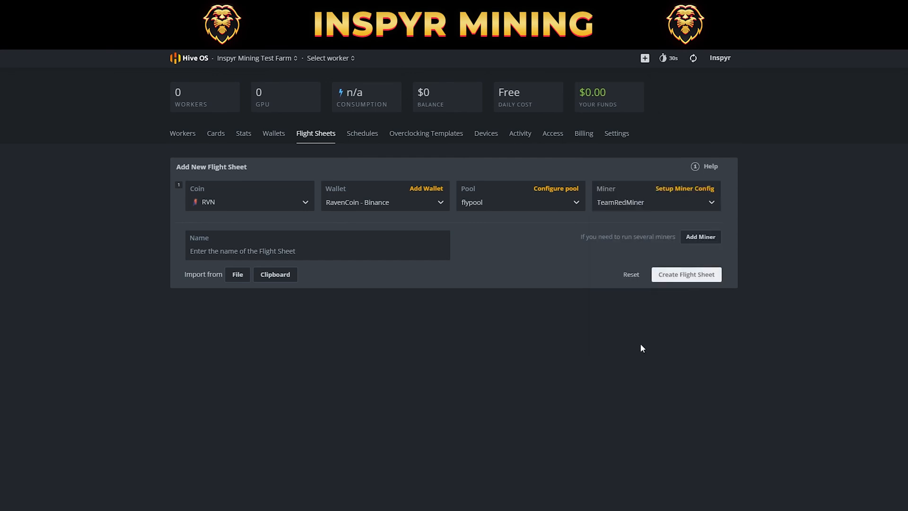
- Enter 'Ravencoin - Binance - TRM' as the flight sheet's name
left_click(317, 244)
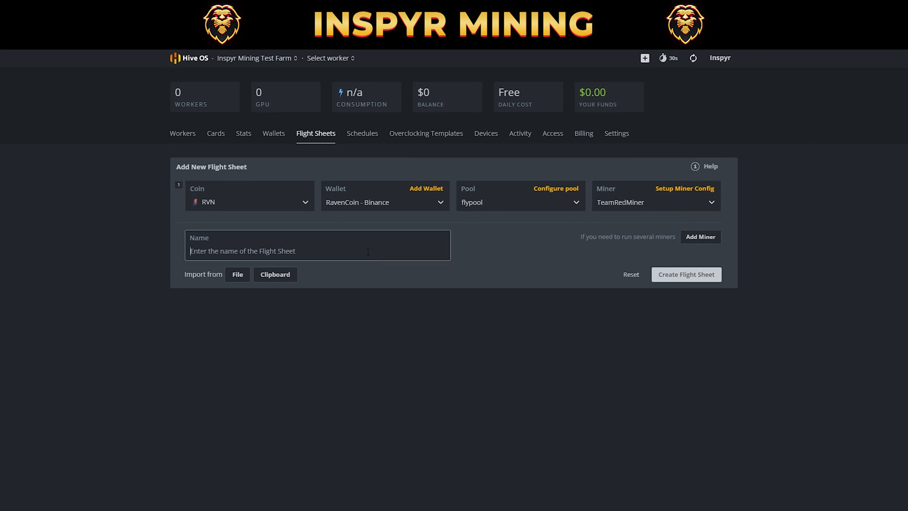
type("R")
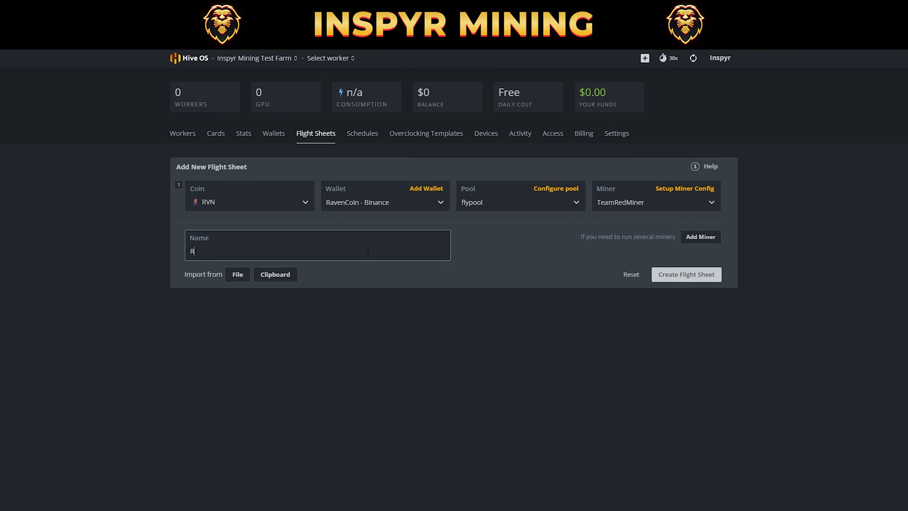
type("aven")
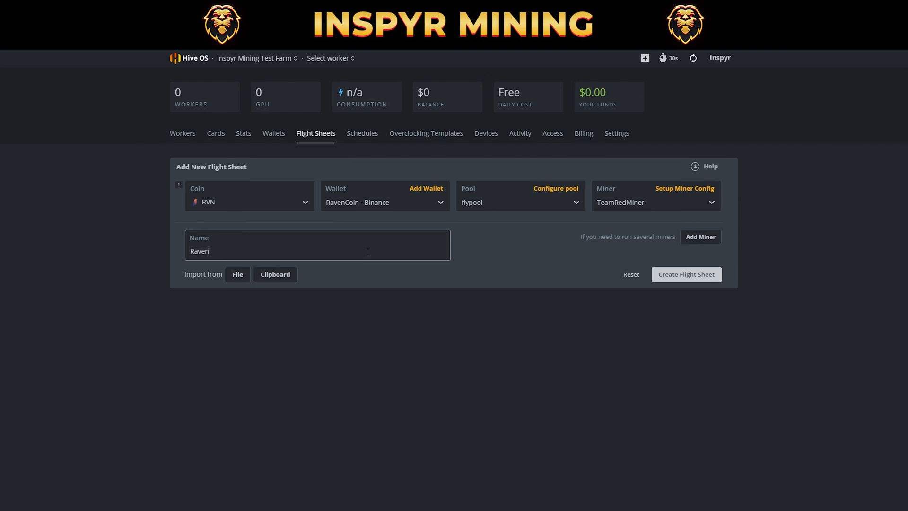
type("coin -")
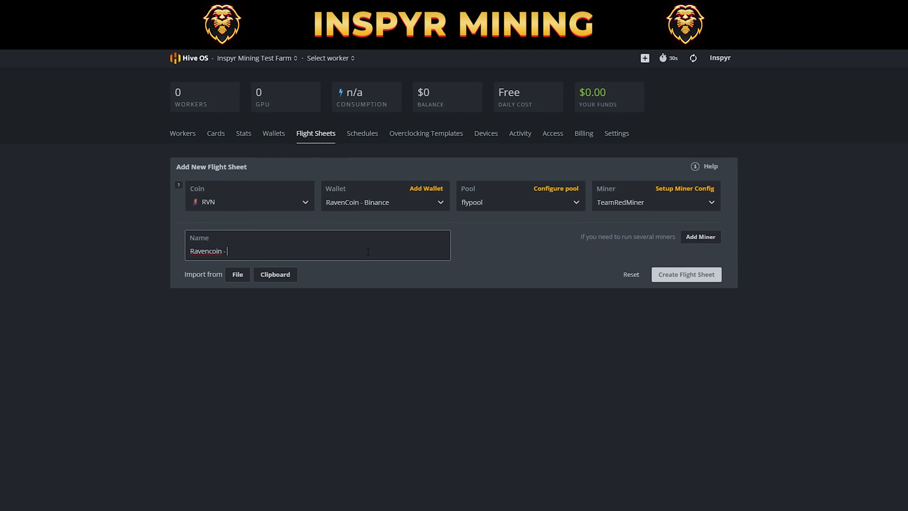
type("Bi")
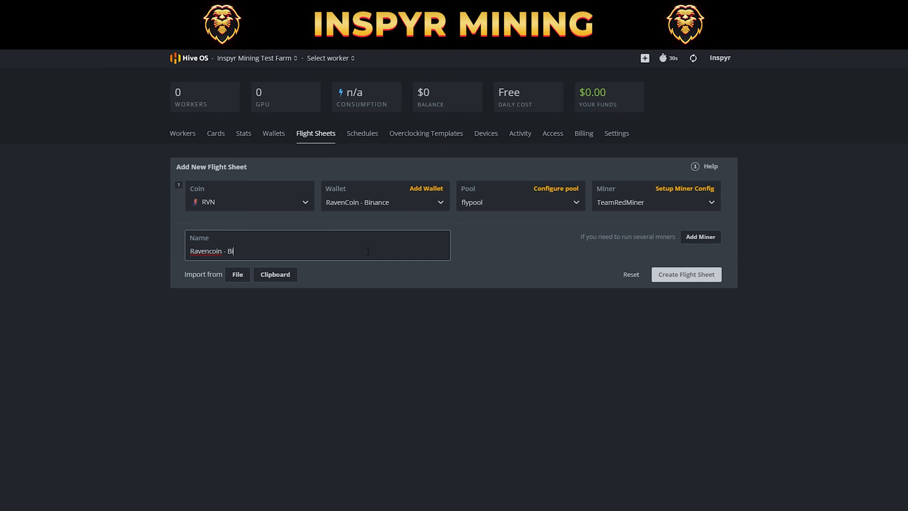
type("n")
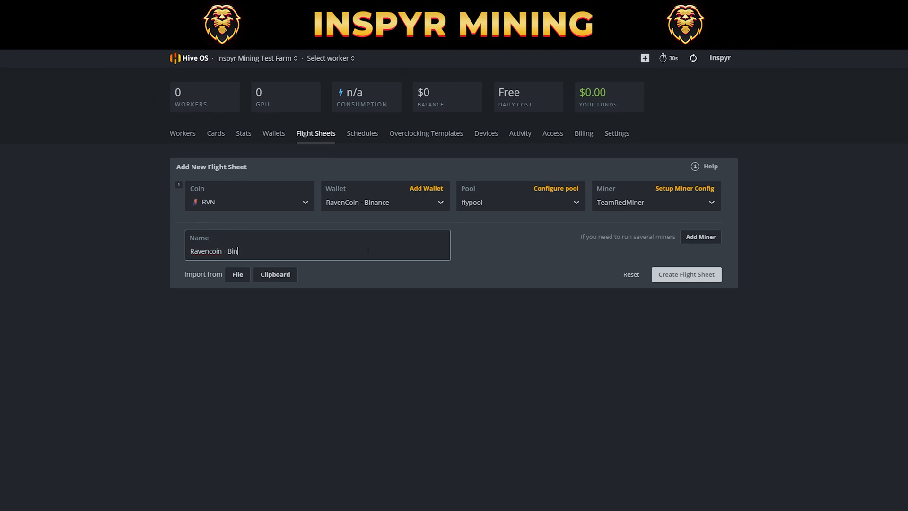
type("ance -")
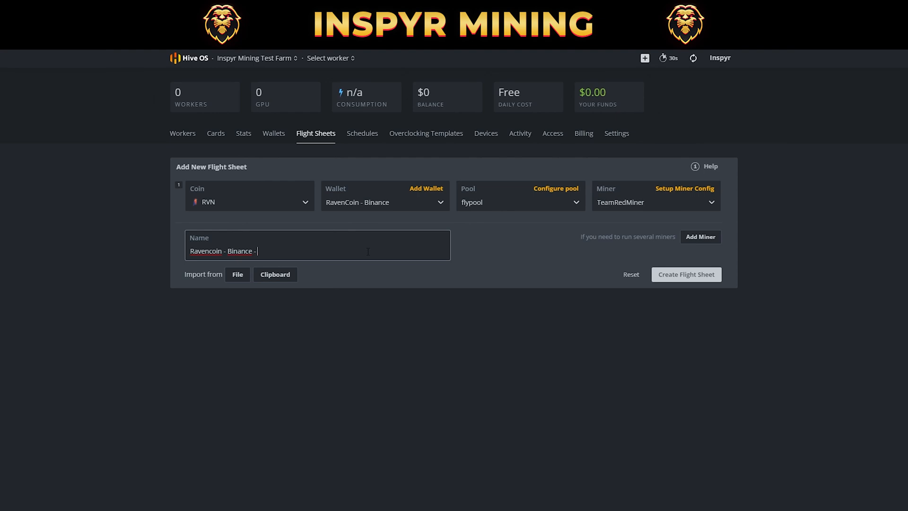
type("TRM")
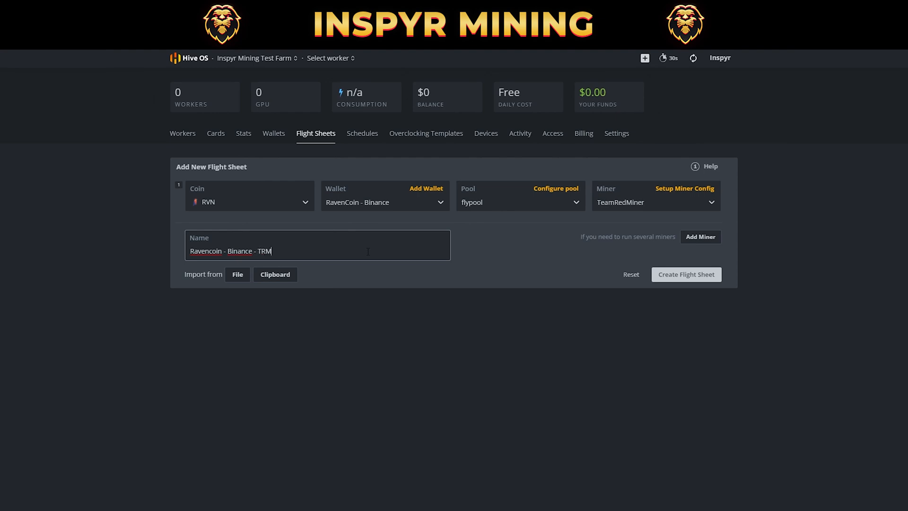
mouse_move(604, 275)
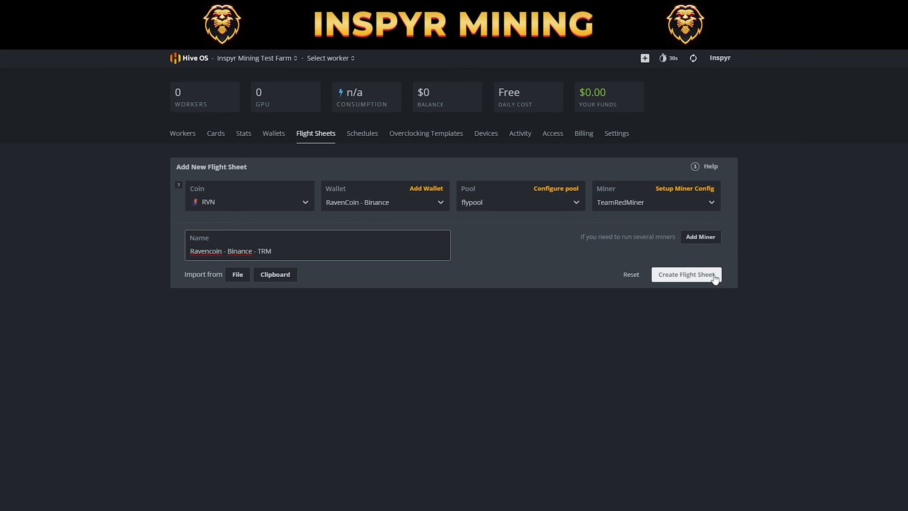
- Create the Ravencoin - Binance - TRM flight sheet and go to the workers list
left_click(687, 274)
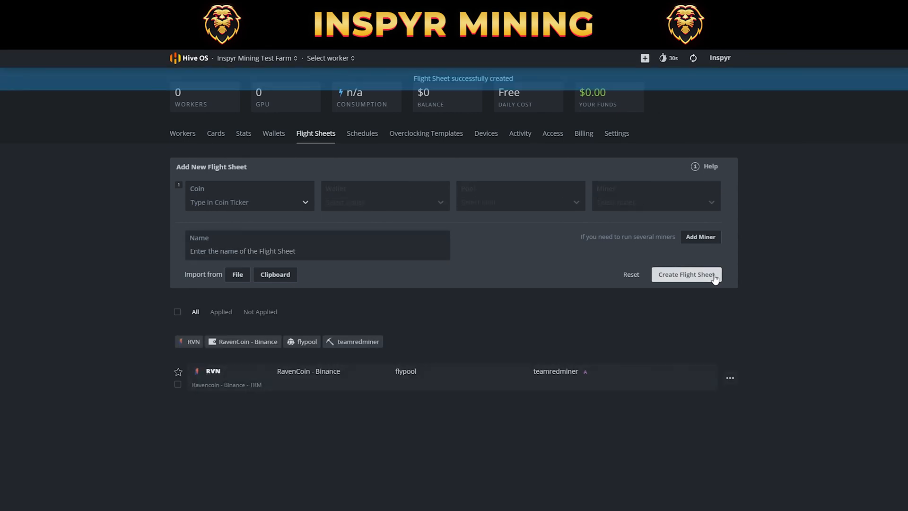
mouse_move(871, 481)
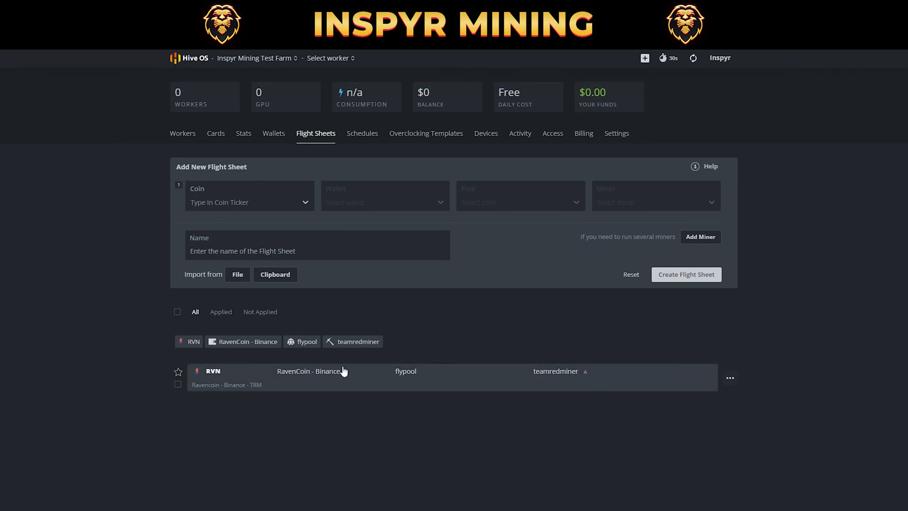
left_click(183, 133)
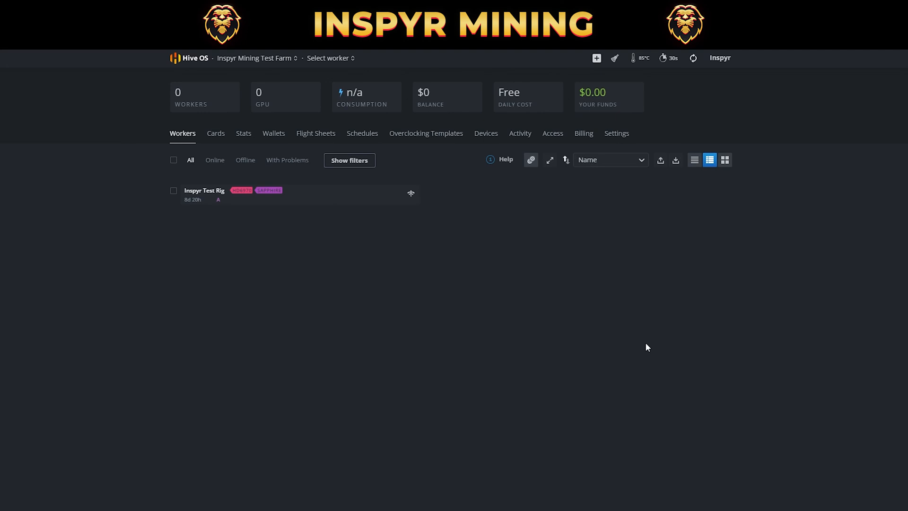
mouse_move(199, 214)
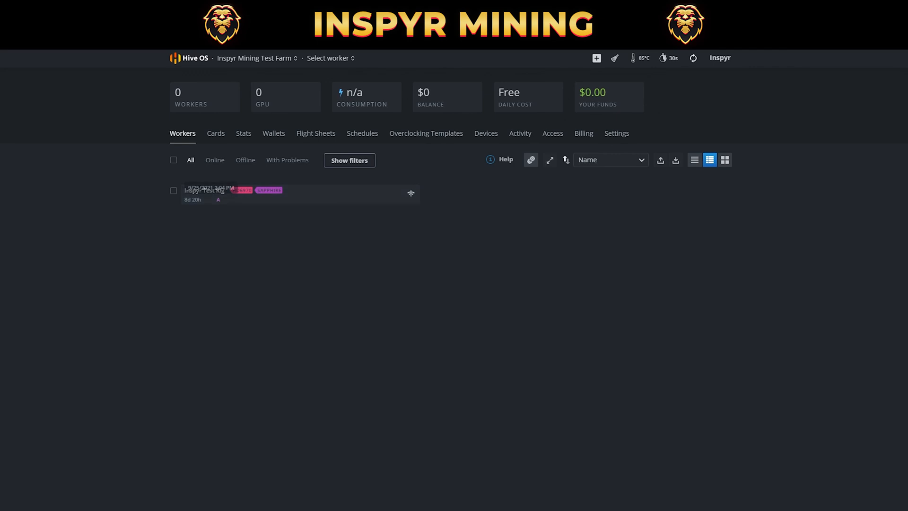
mouse_move(204, 191)
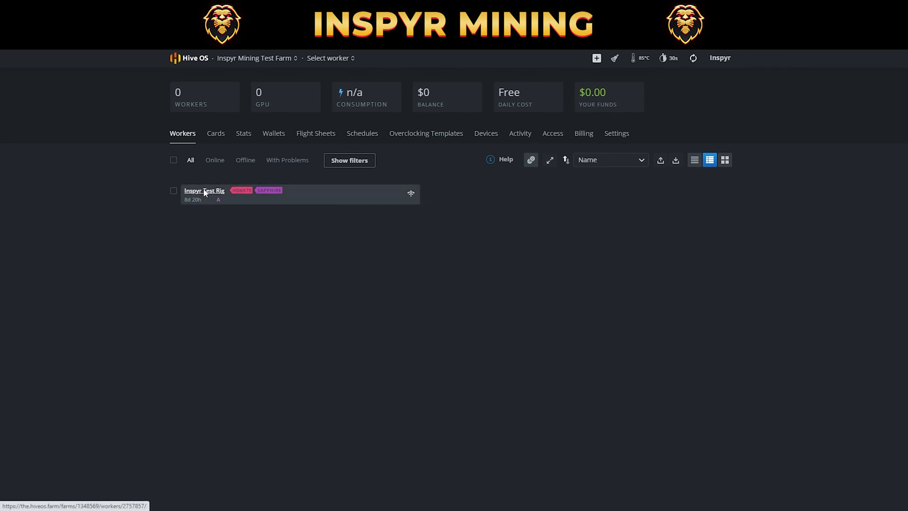
- Open the Inspyr Test Rig worker and view its Flight Sheet tab
left_click(204, 190)
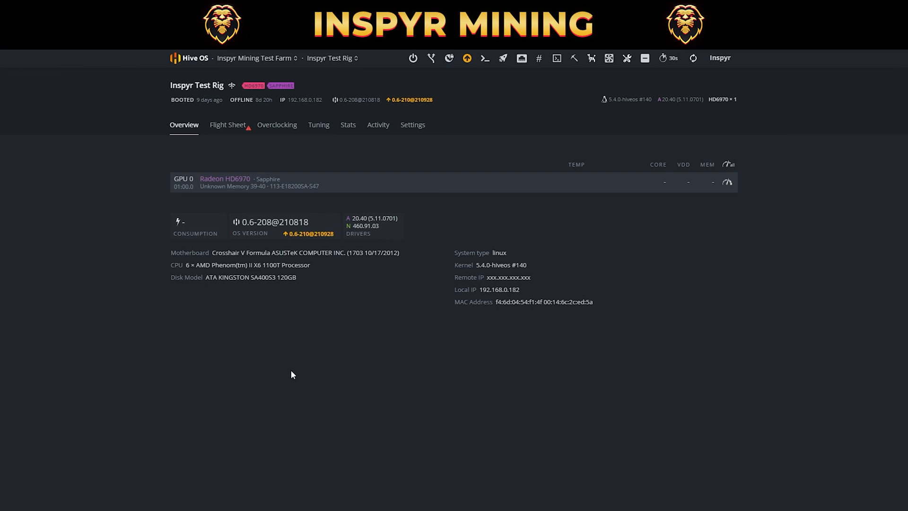
mouse_move(228, 125)
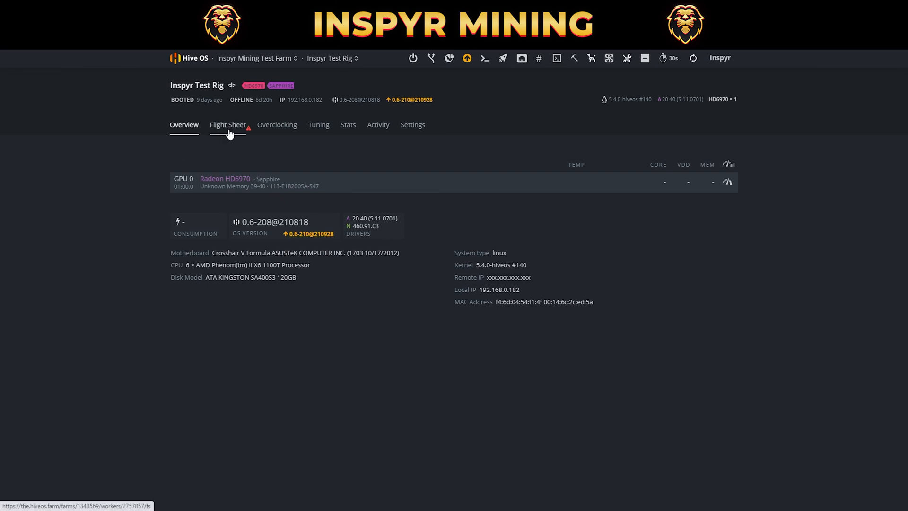
mouse_move(250, 133)
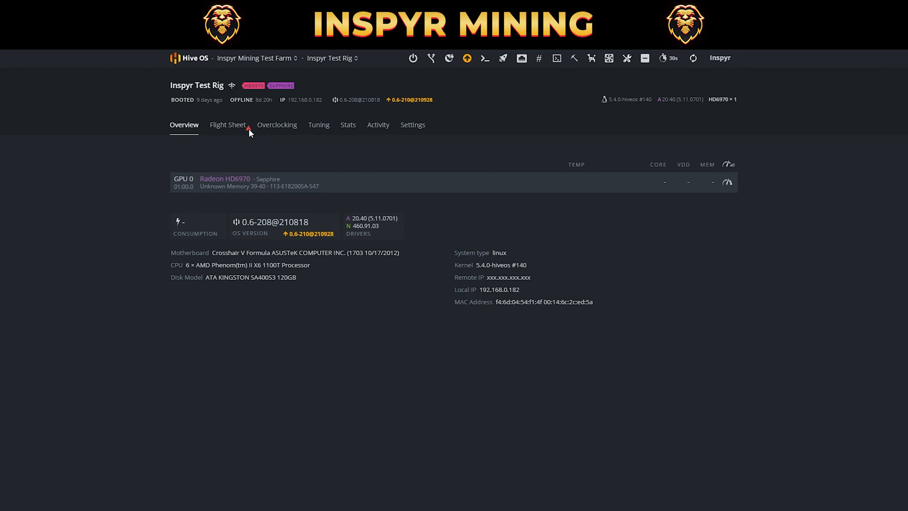
mouse_move(228, 125)
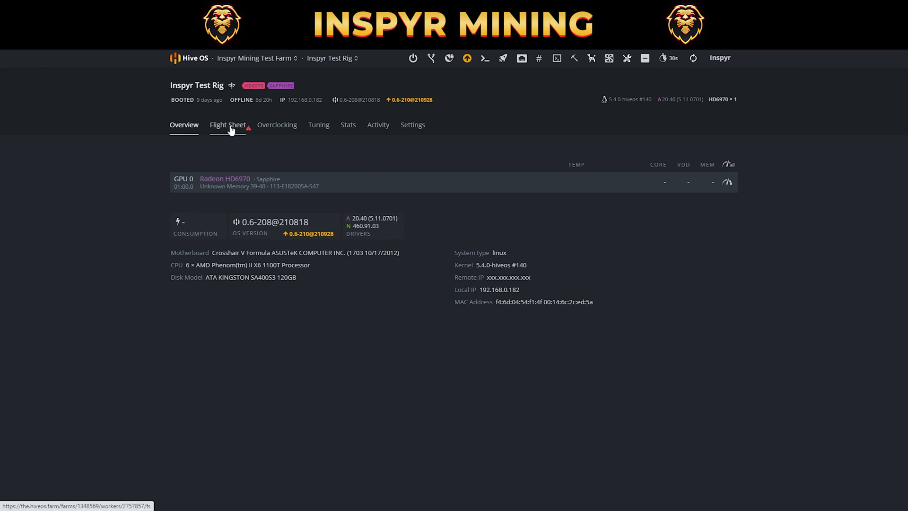
left_click(228, 125)
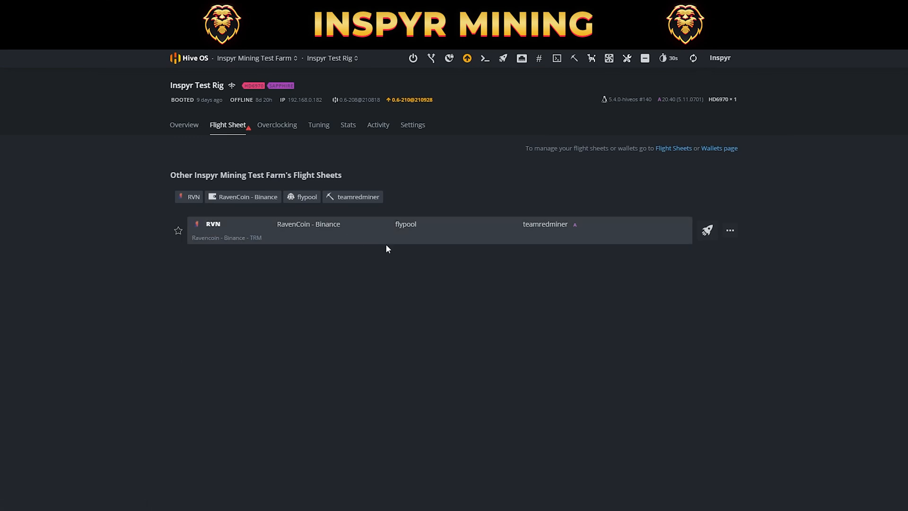
mouse_move(465, 233)
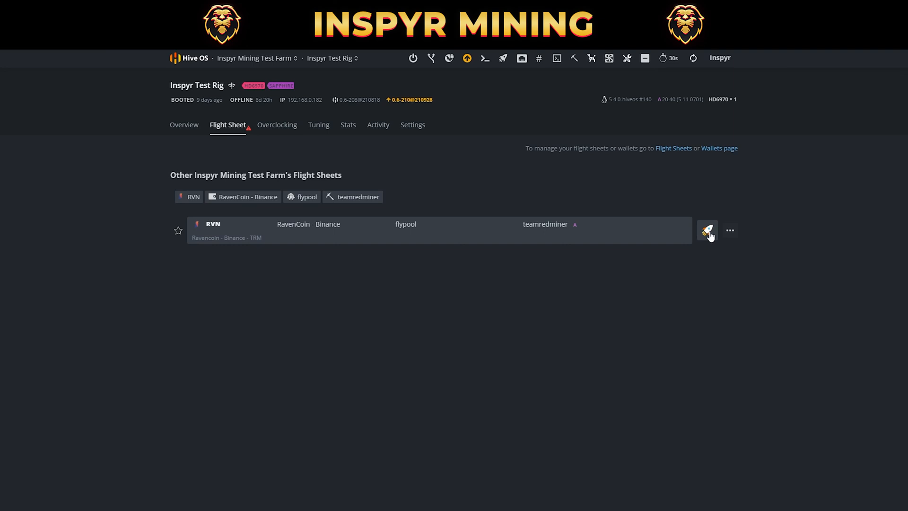
- Apply the Ravencoin - Binance - TRM flight sheet to Inspyr Test Rig and return to Overview
left_click(707, 230)
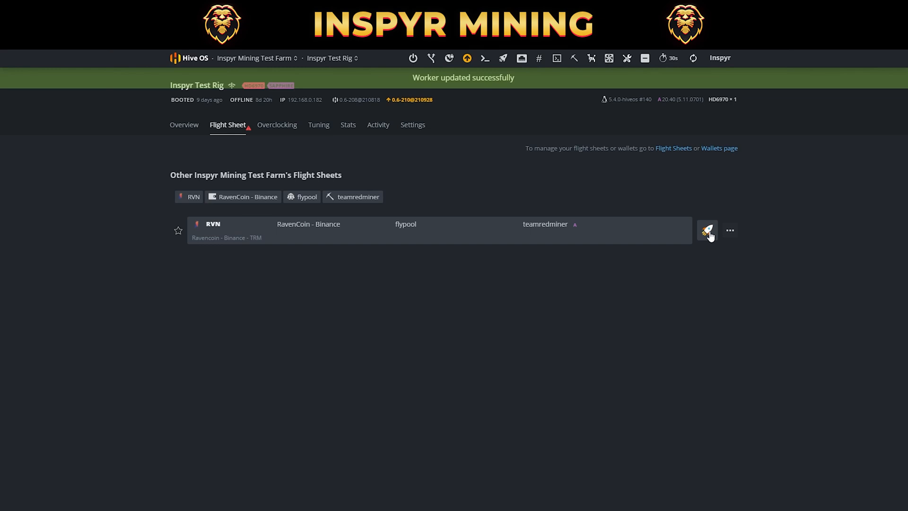
left_click(708, 231)
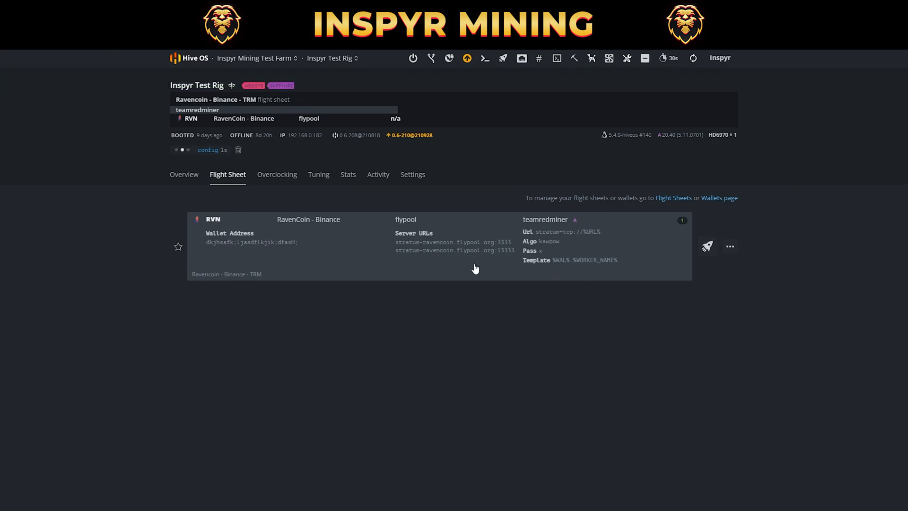
mouse_move(658, 250)
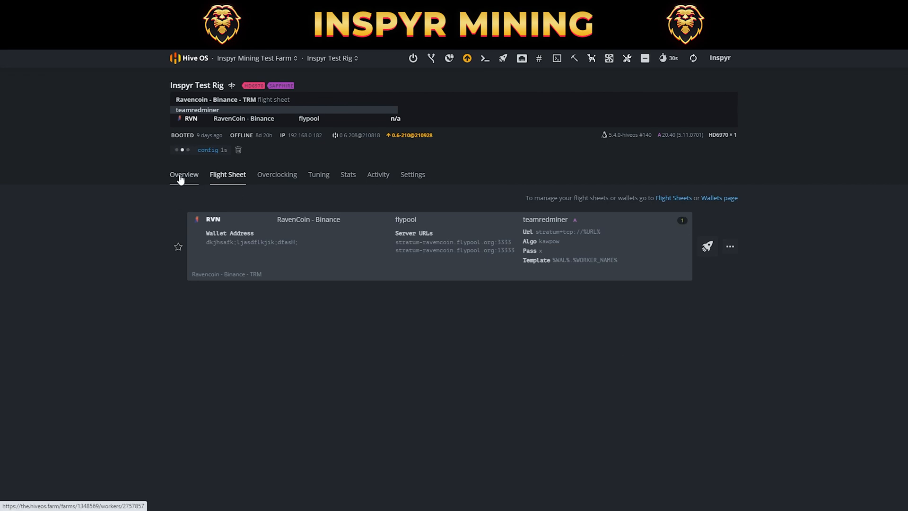
left_click(184, 174)
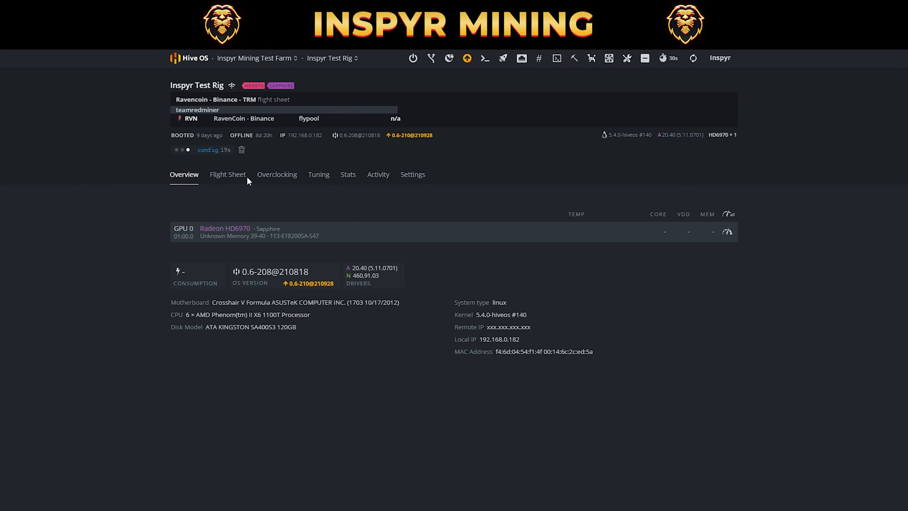